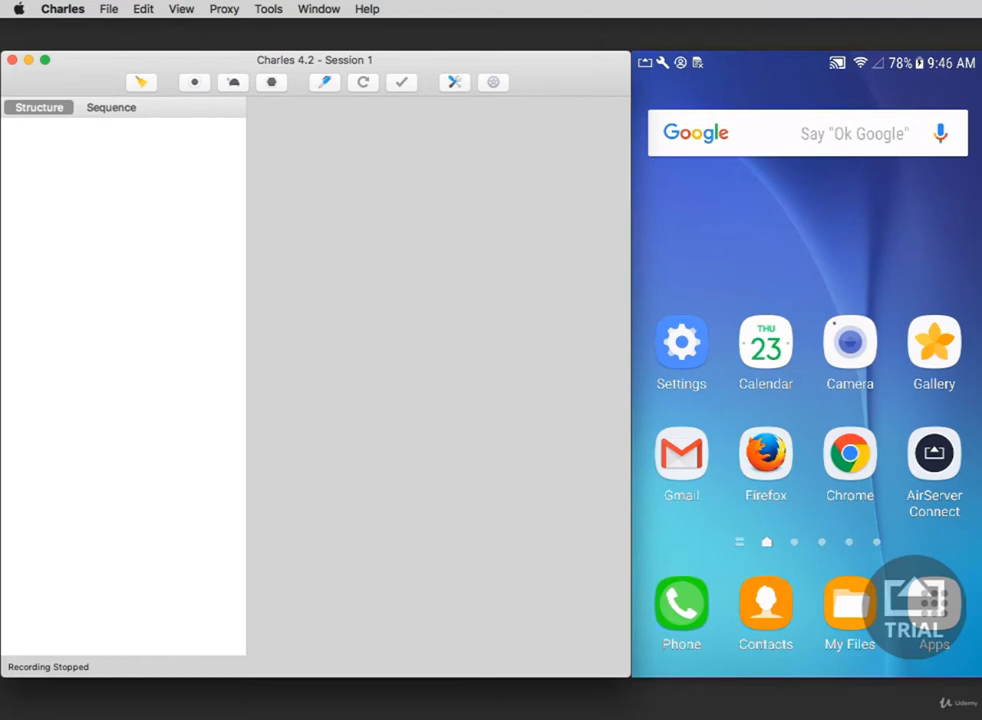
mouse_move(460, 544)
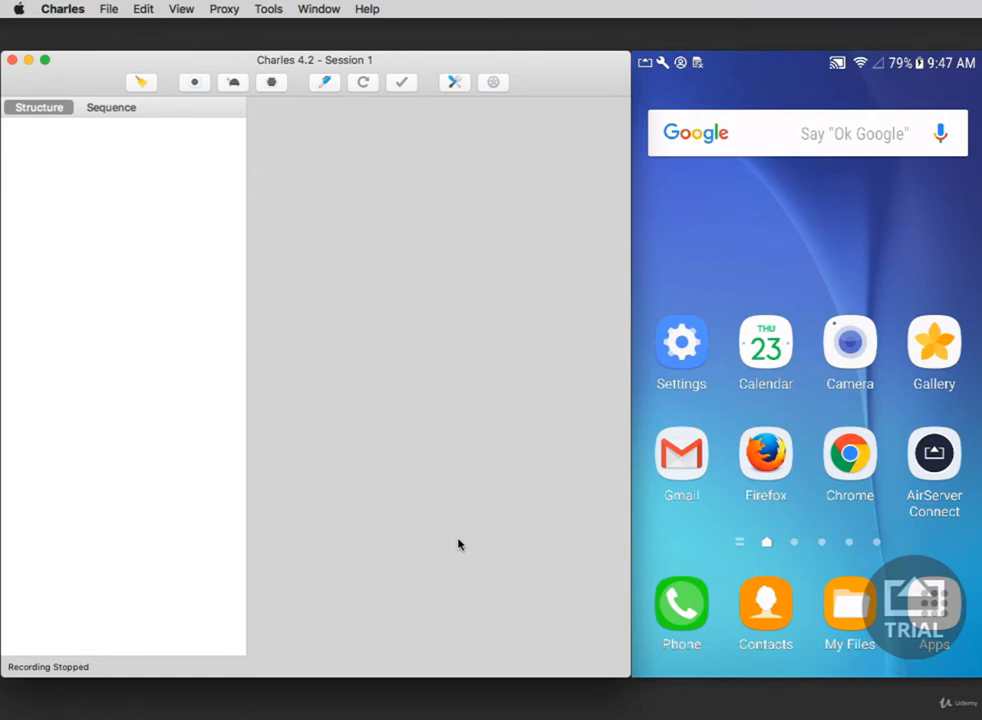
Step: Show the computer's local IP addresses from the Help menu, listing 192.168.0.10
click(368, 8)
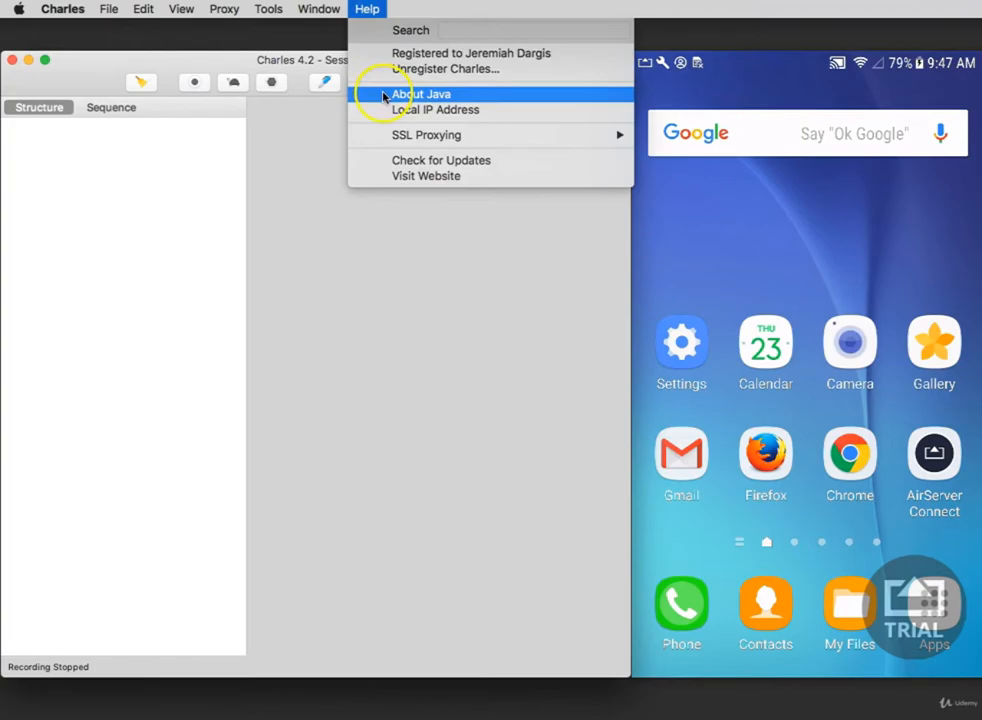
click(434, 110)
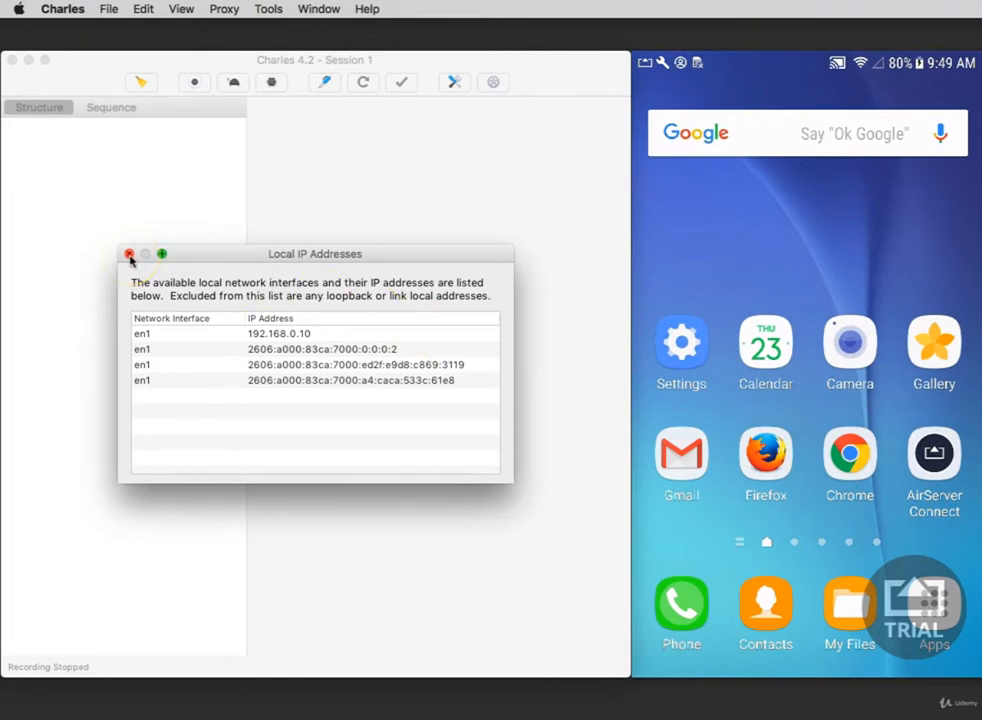
Step: Dismiss the IP address list and glance at Proxy Settings without changing anything
click(224, 8)
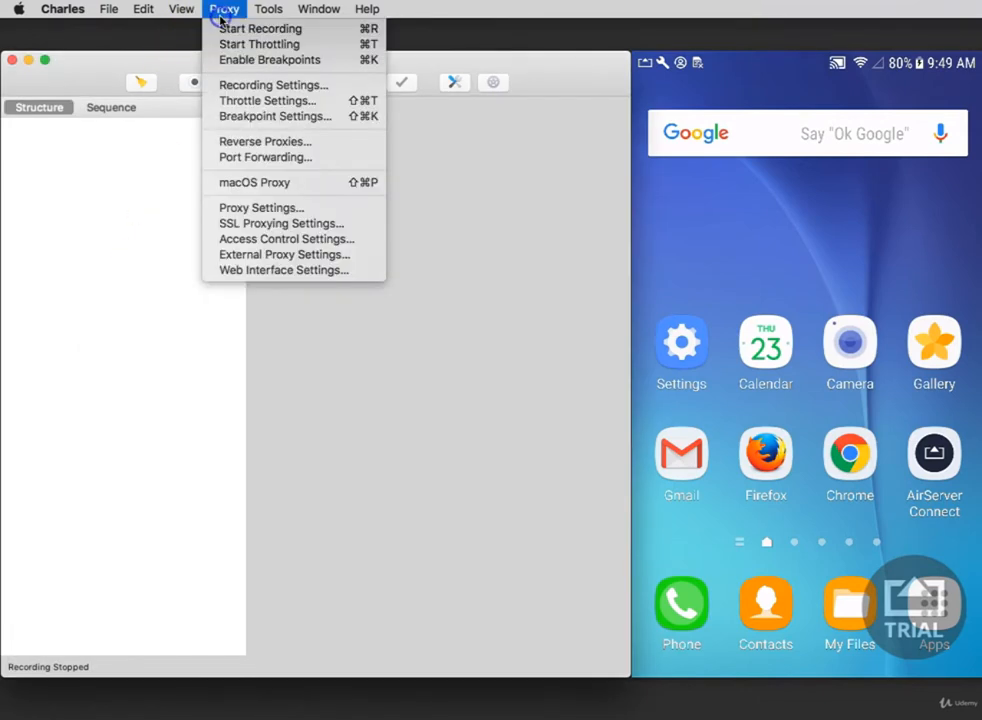
click(260, 208)
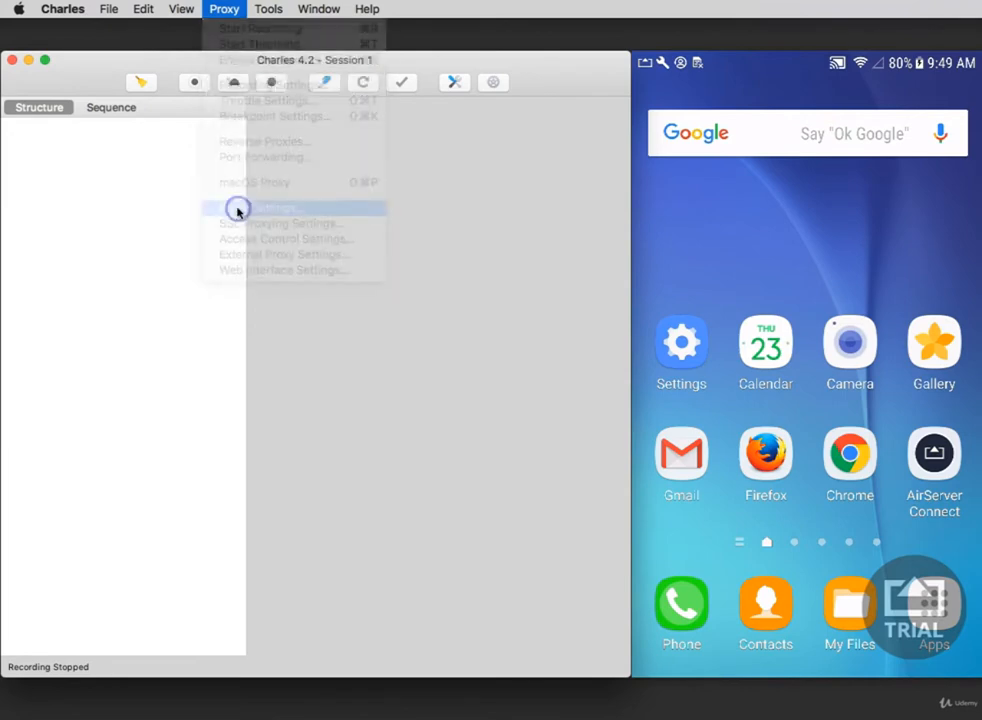
click(238, 210)
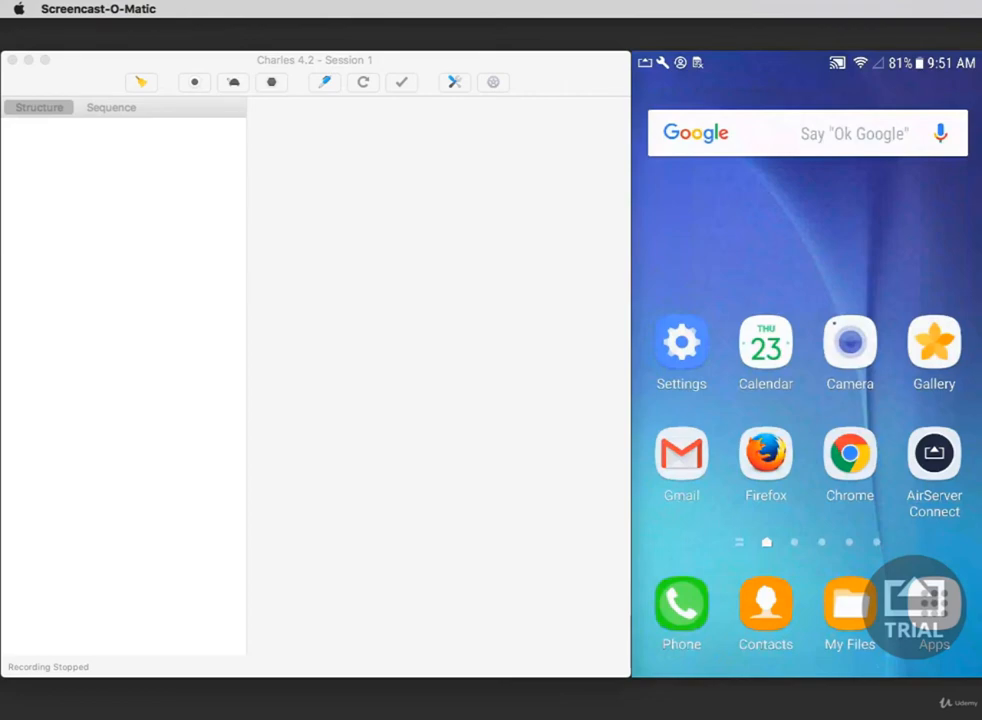
Step: Reach Settings > Connections > Wi-Fi and reveal advanced options for TC8715D0C-5G
click(680, 340)
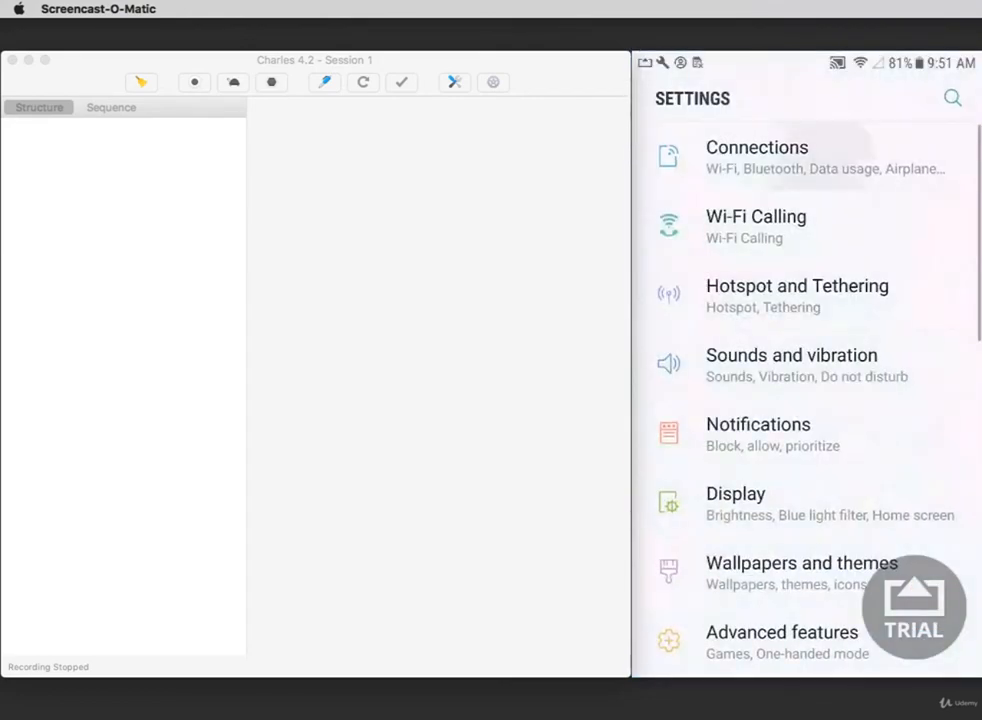
click(756, 156)
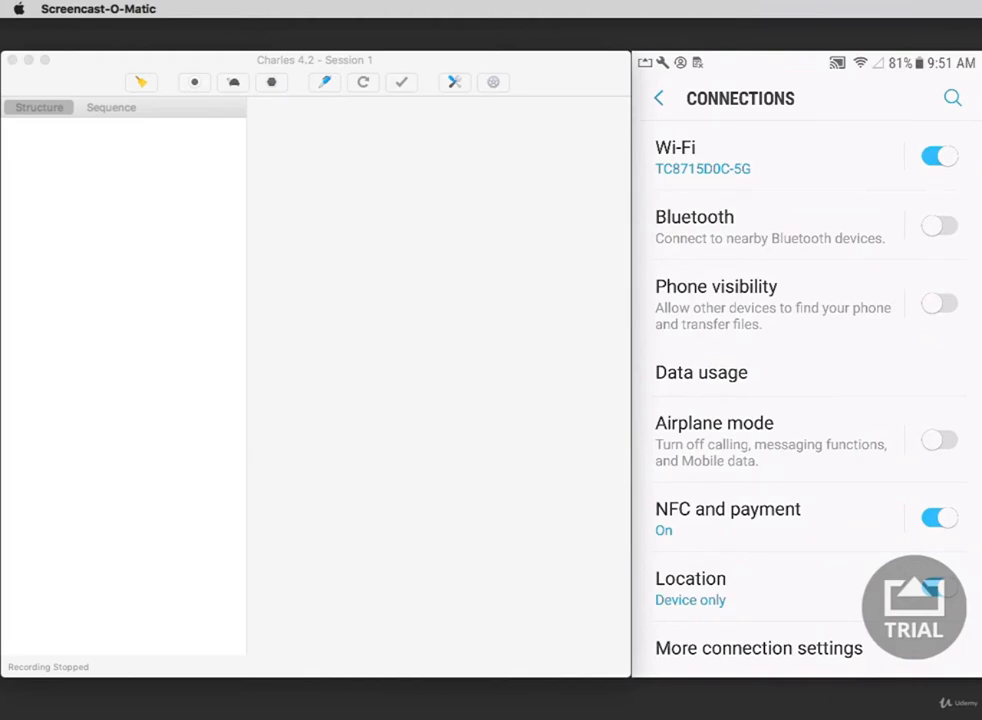
click(676, 156)
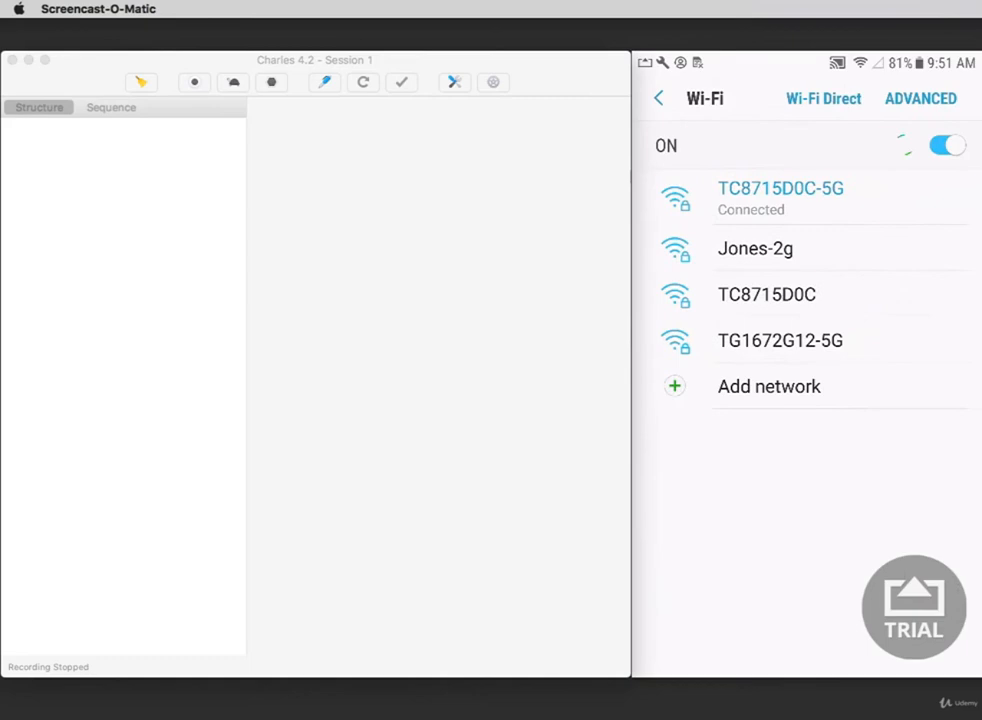
click(780, 198)
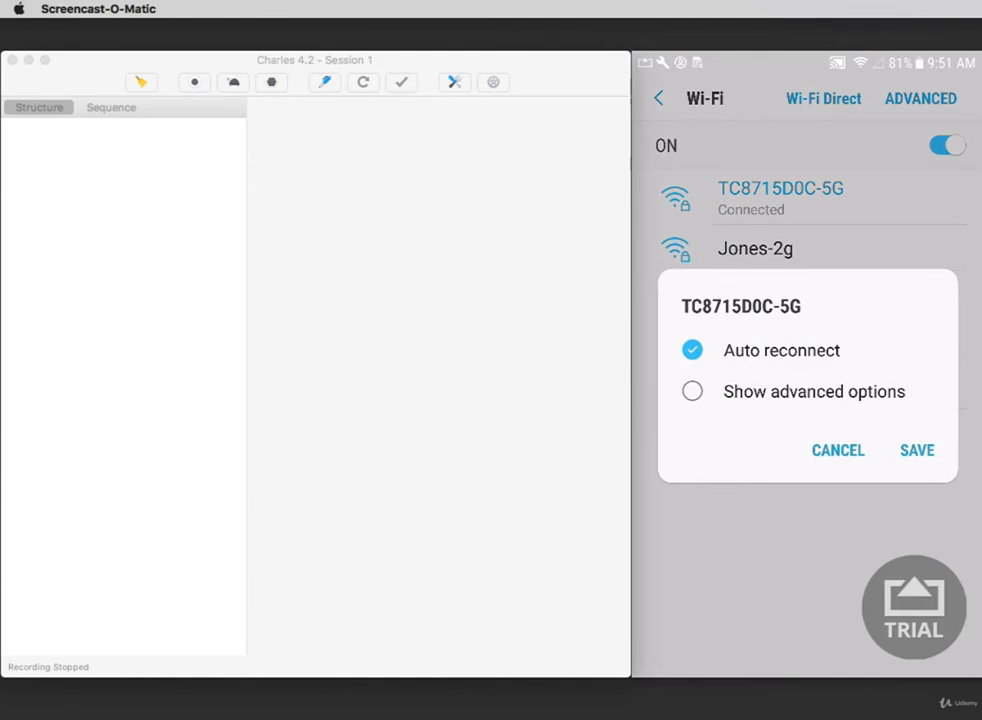
click(692, 390)
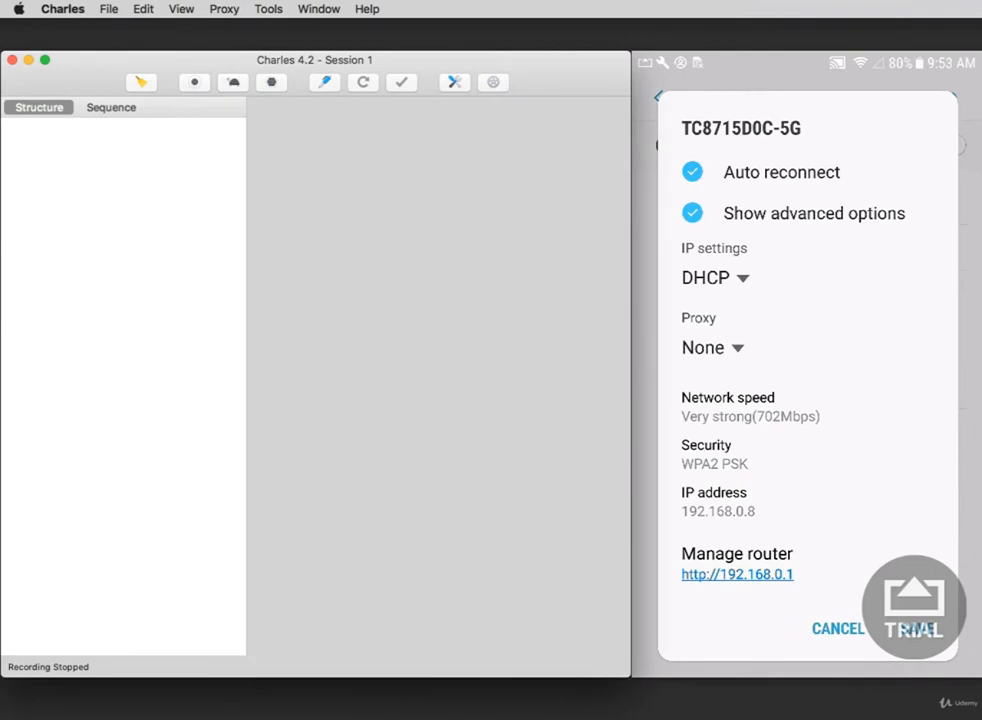
Step: Set the proxy to Manual with host 192.168.0.10 and port 8888, then save
click(712, 348)
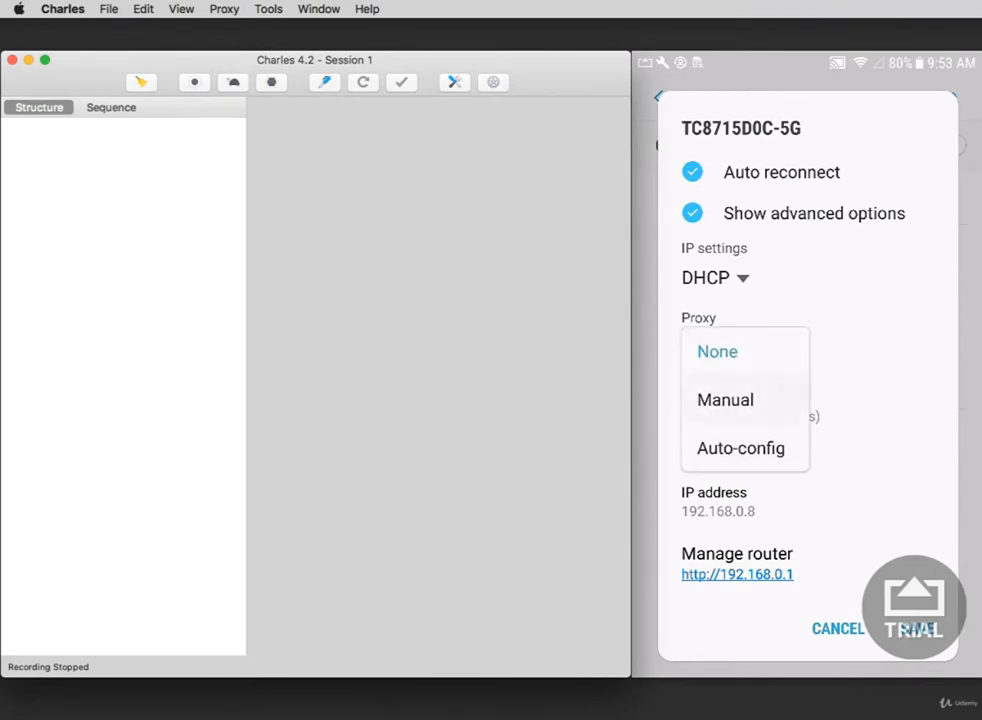
click(724, 400)
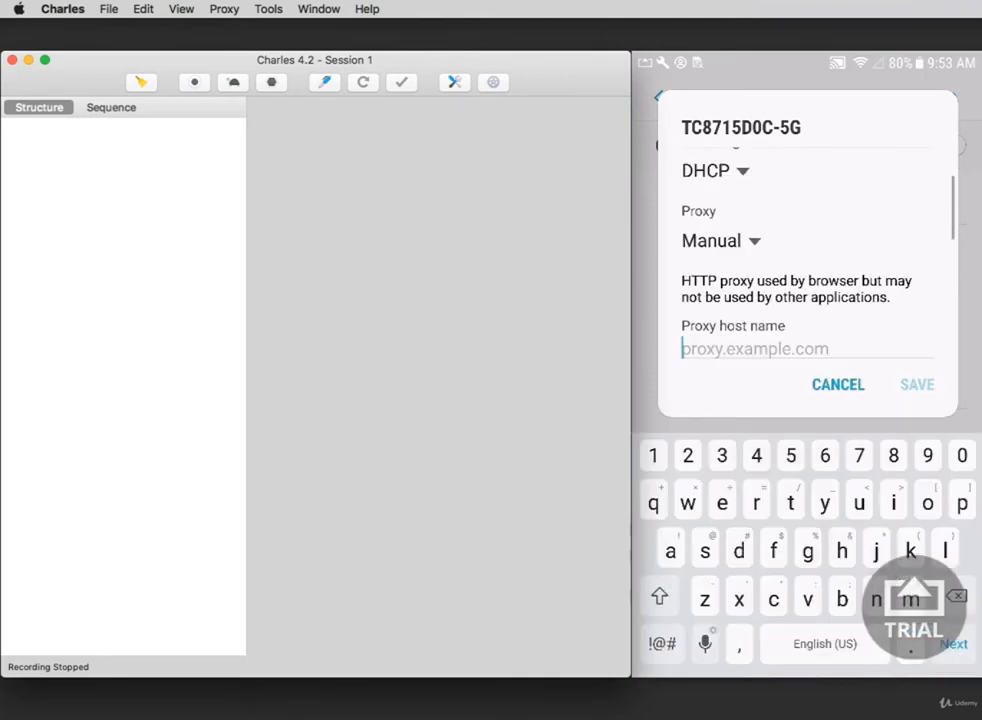
text(192.16)
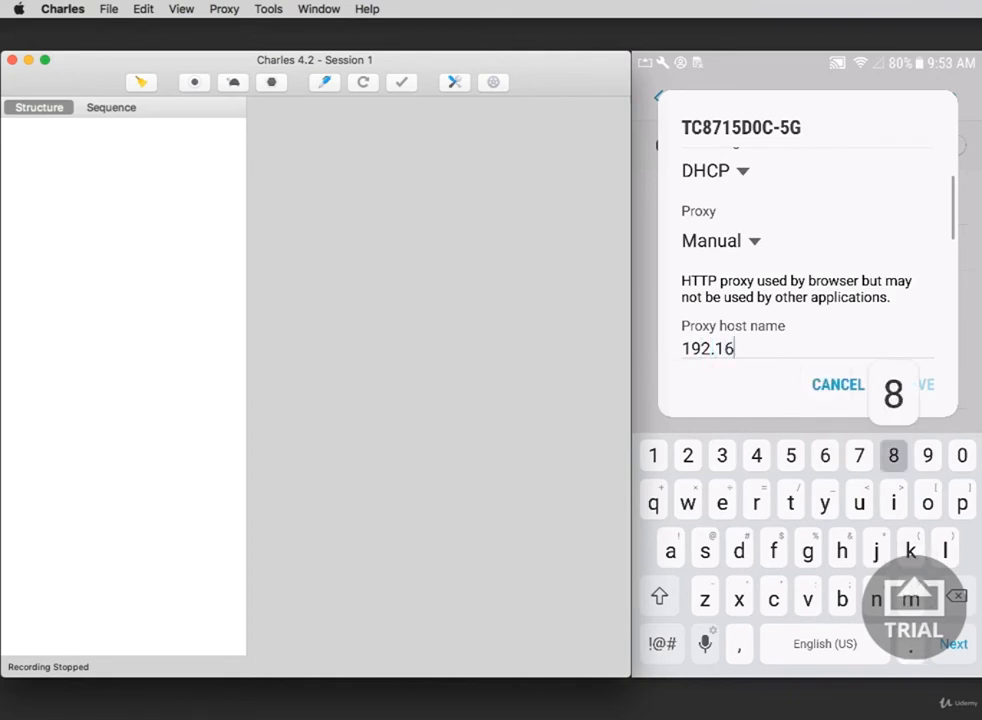
text(8.0.)
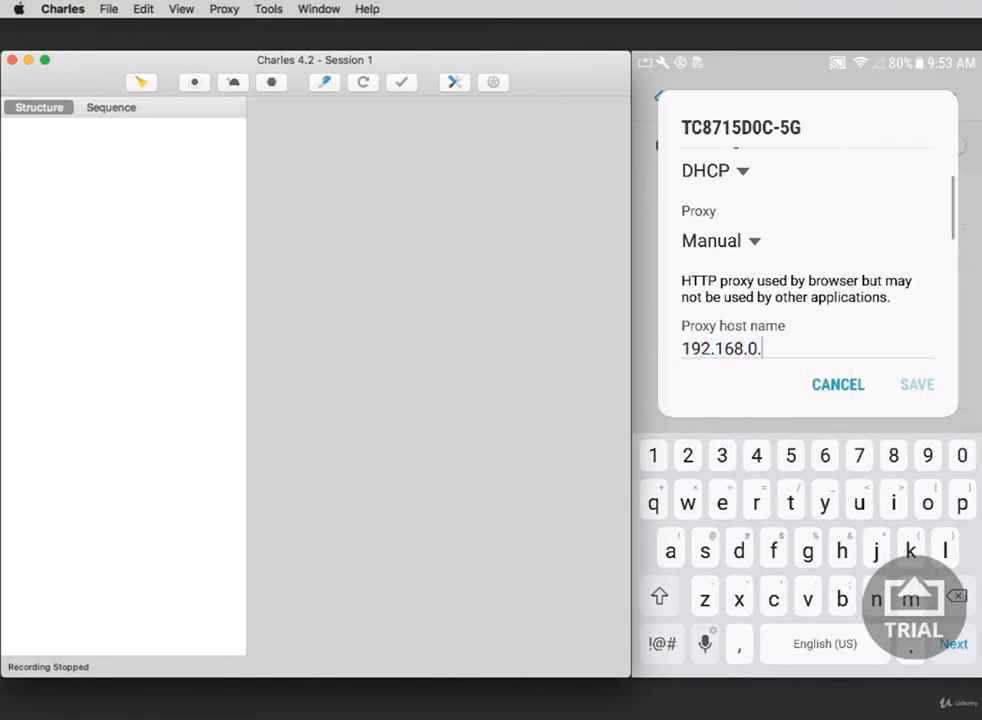
text(10)
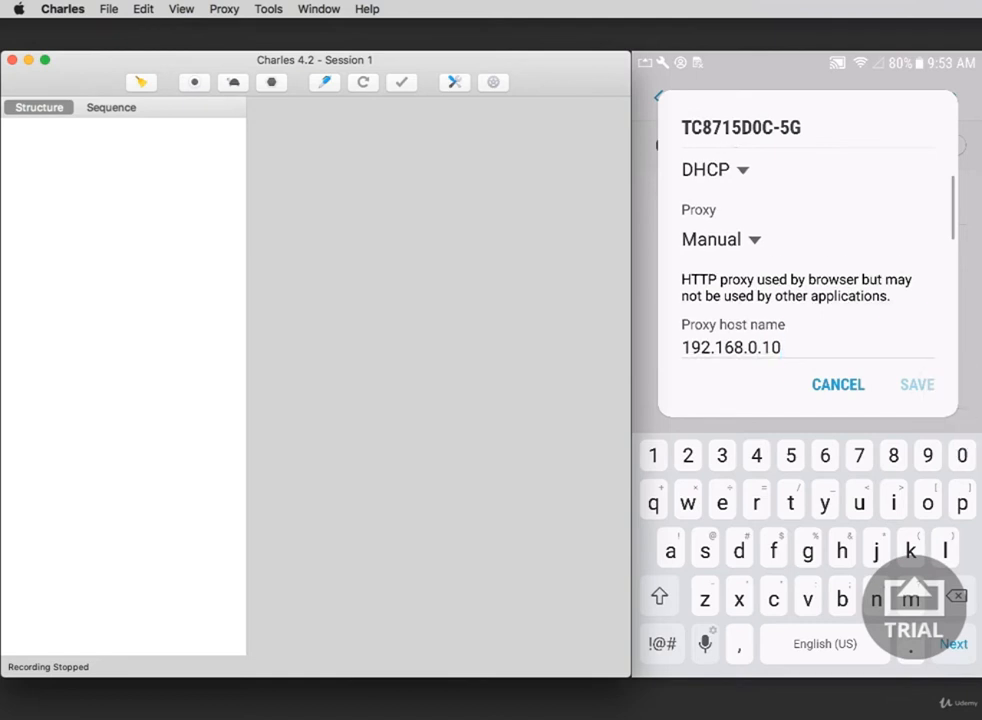
click(806, 322)
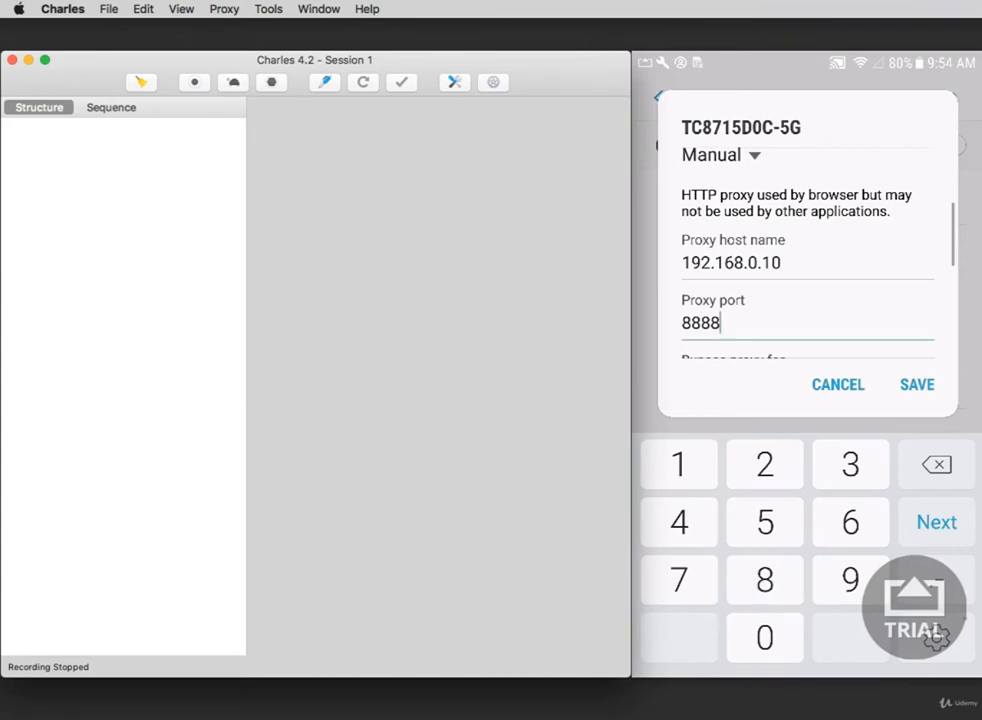
click(916, 384)
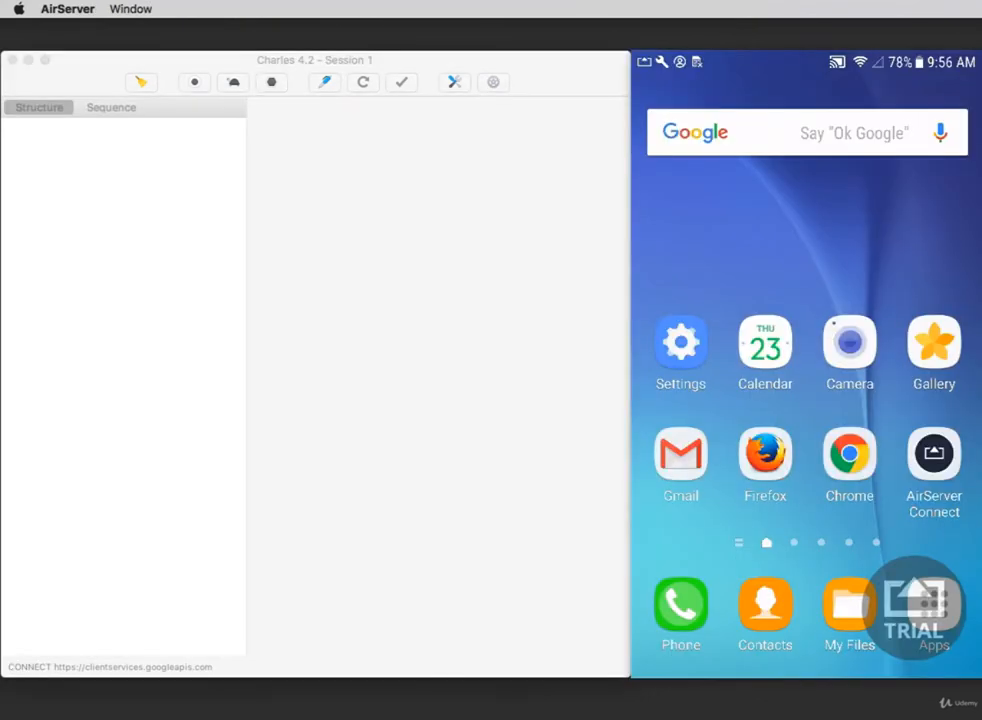
Step: Begin the CA certificate install and verify identity with the current PIN
click(848, 452)
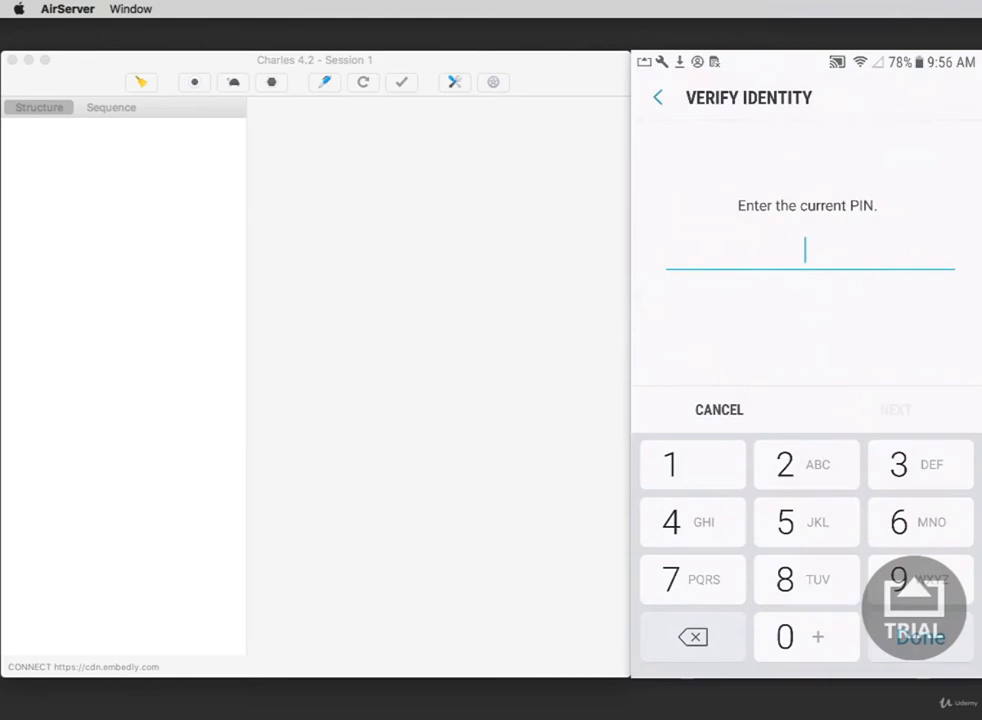
click(670, 522)
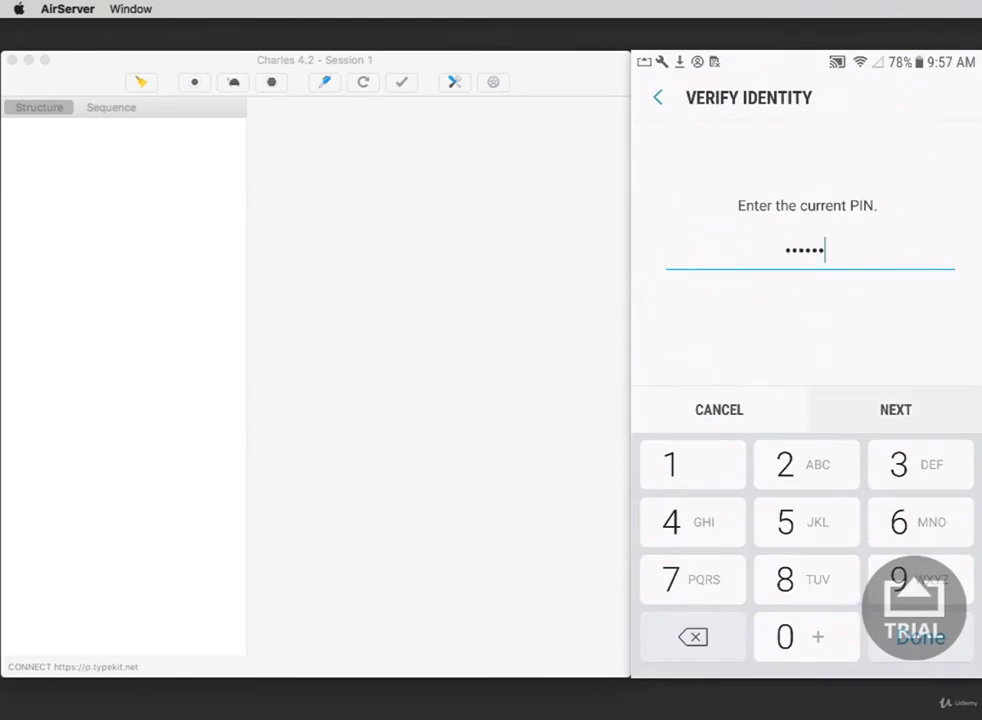
click(896, 408)
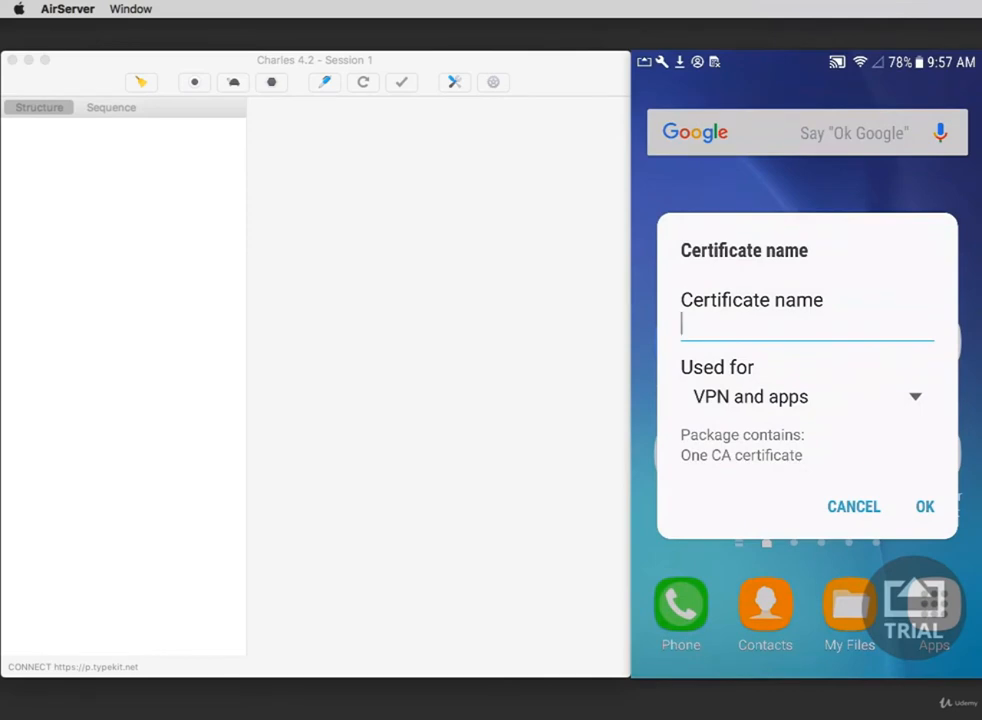
Step: Name the certificate 'Charles proxy', keep it for VPN and apps, and confirm
text(Ch)
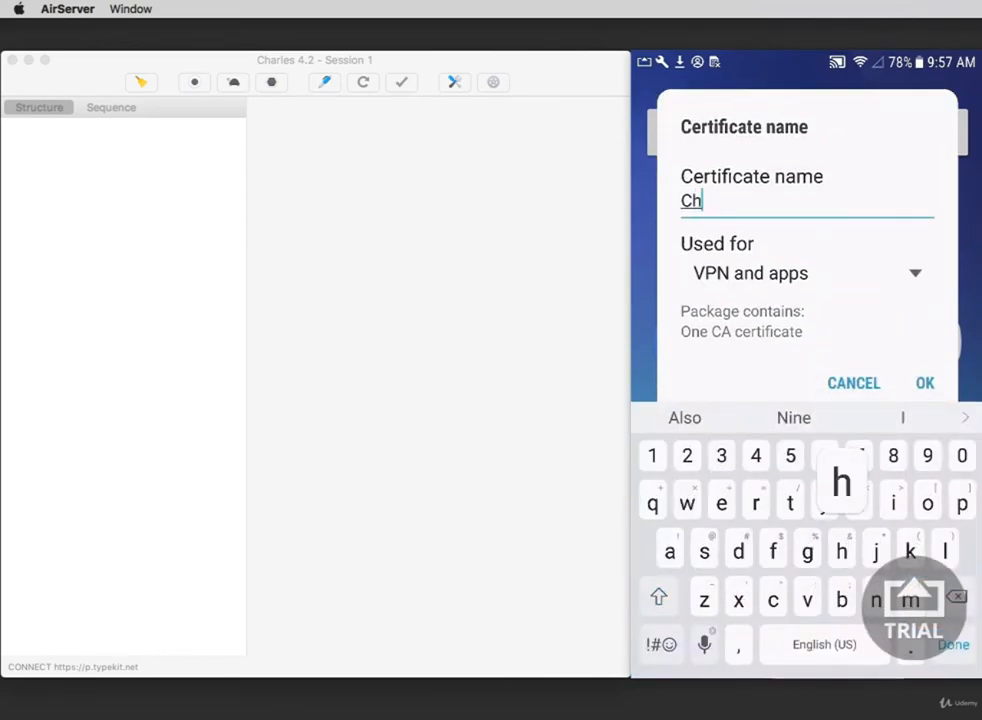
text(arles)
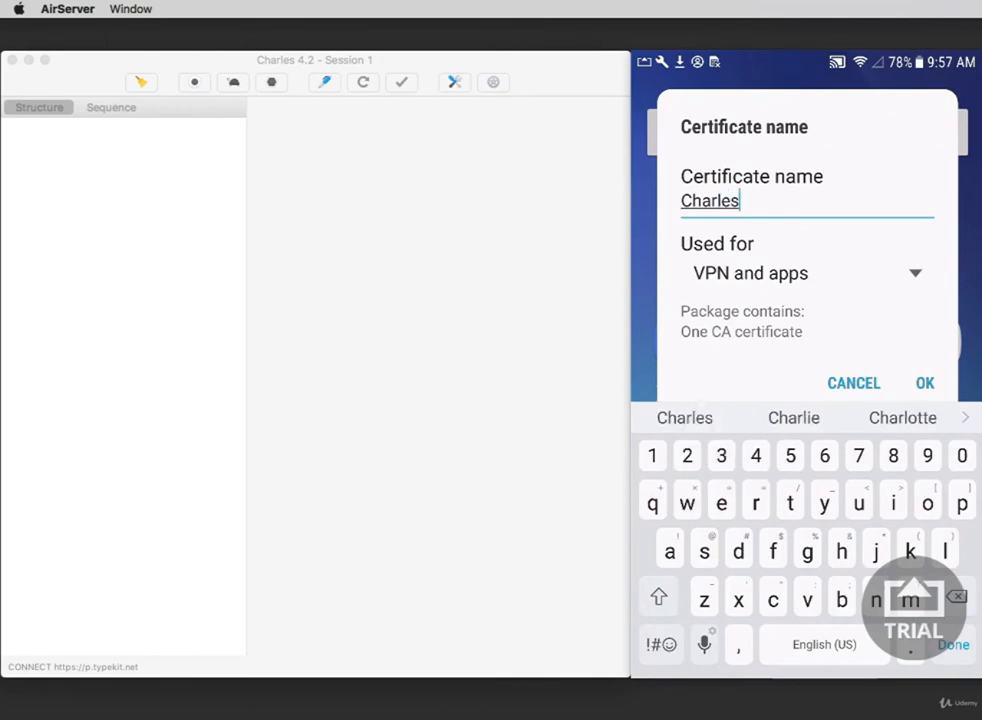
text(proxy)
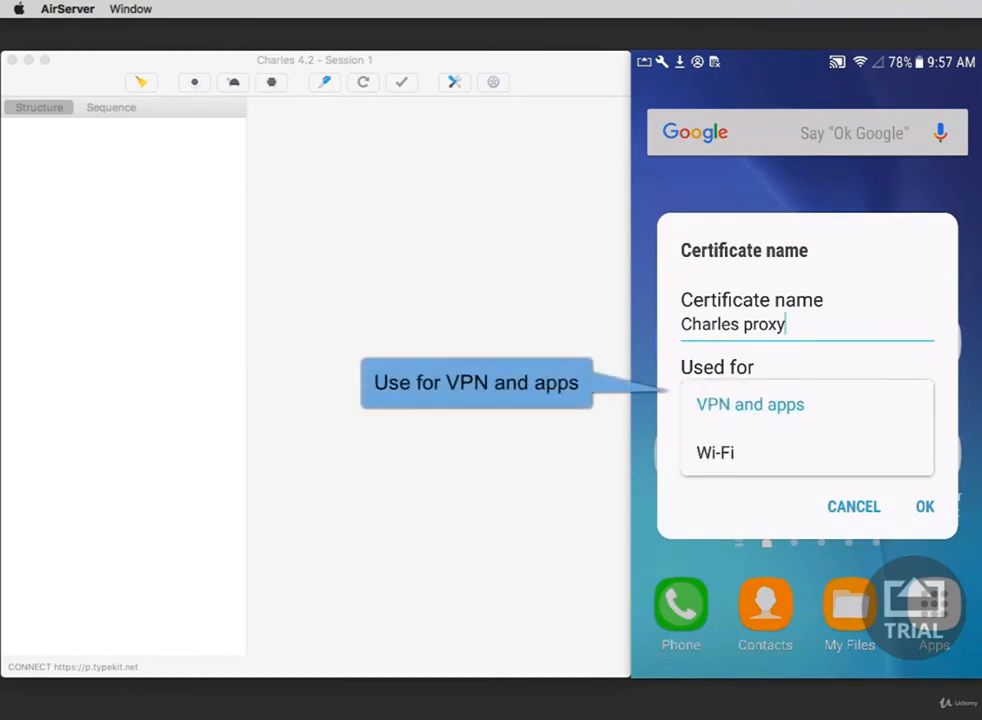
click(750, 404)
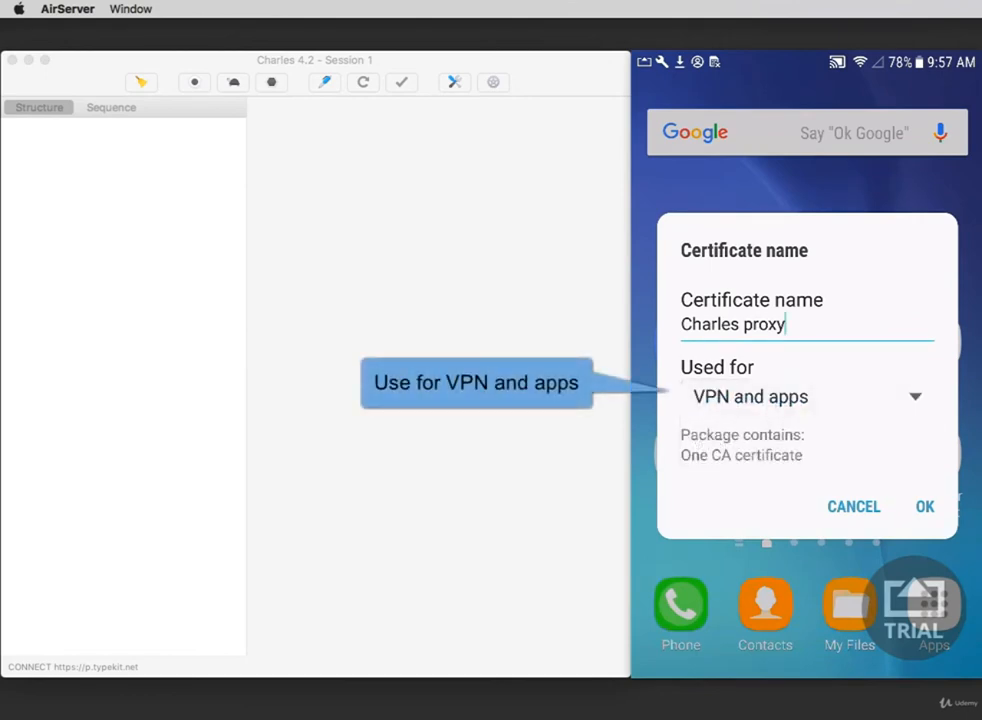
click(924, 506)
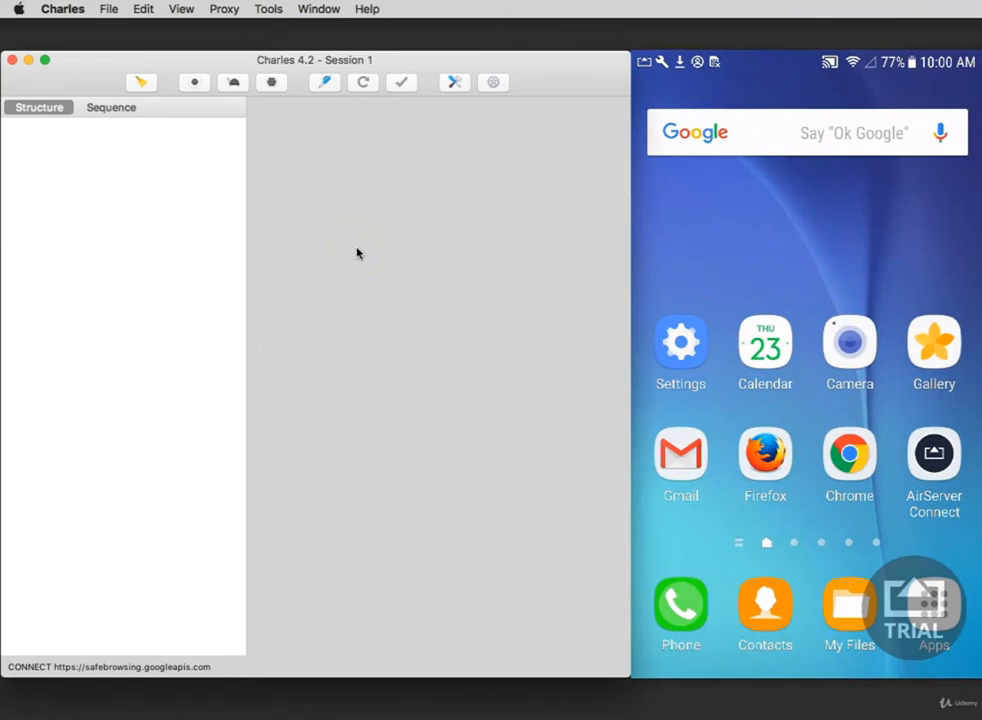
Step: In SSL Proxying Settings, add a new location and enter host pattern *utest*
click(224, 8)
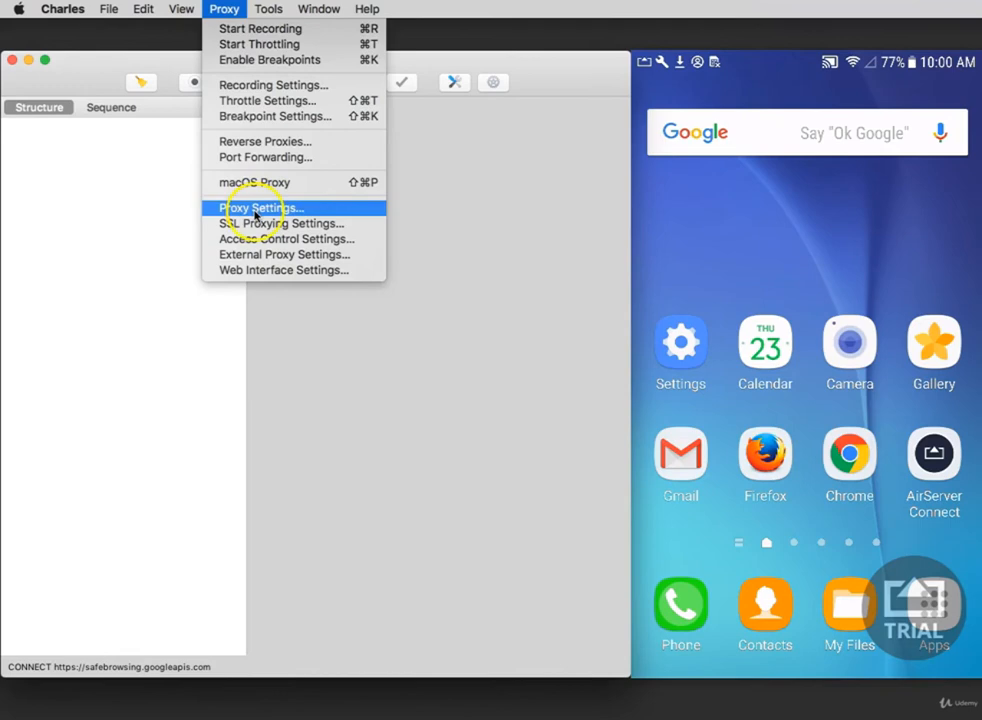
mouse_move(280, 224)
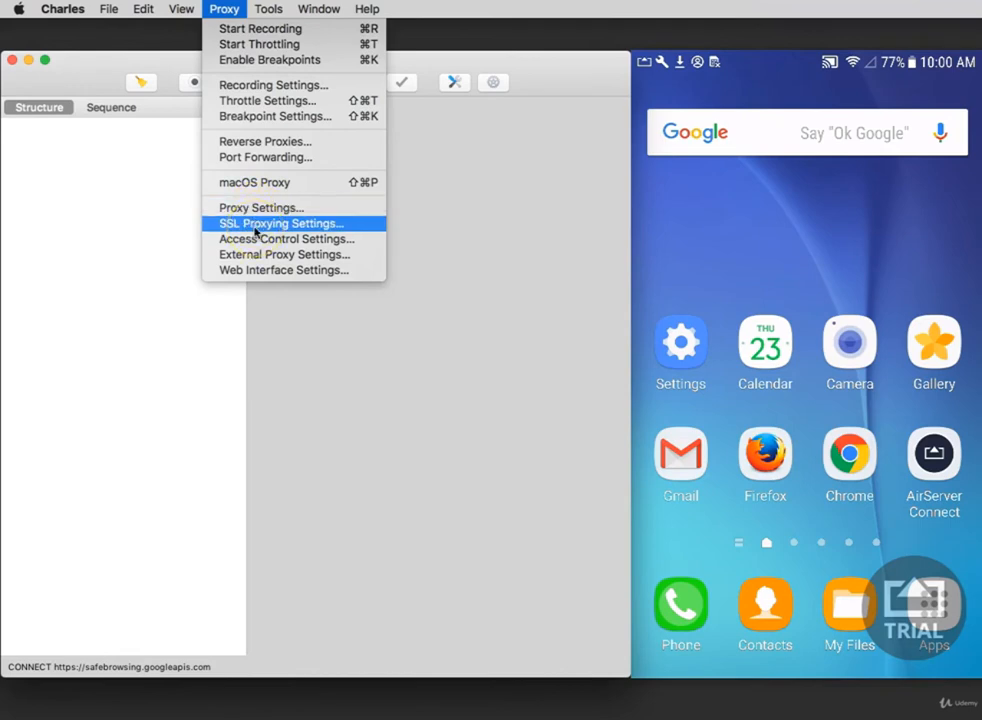
click(280, 224)
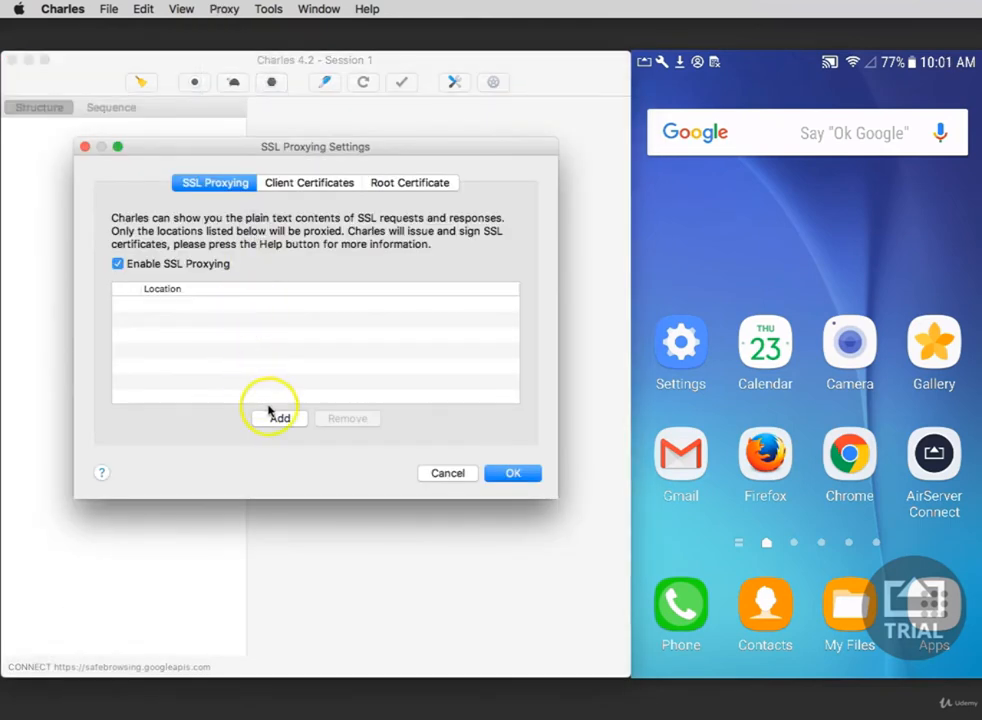
click(280, 418)
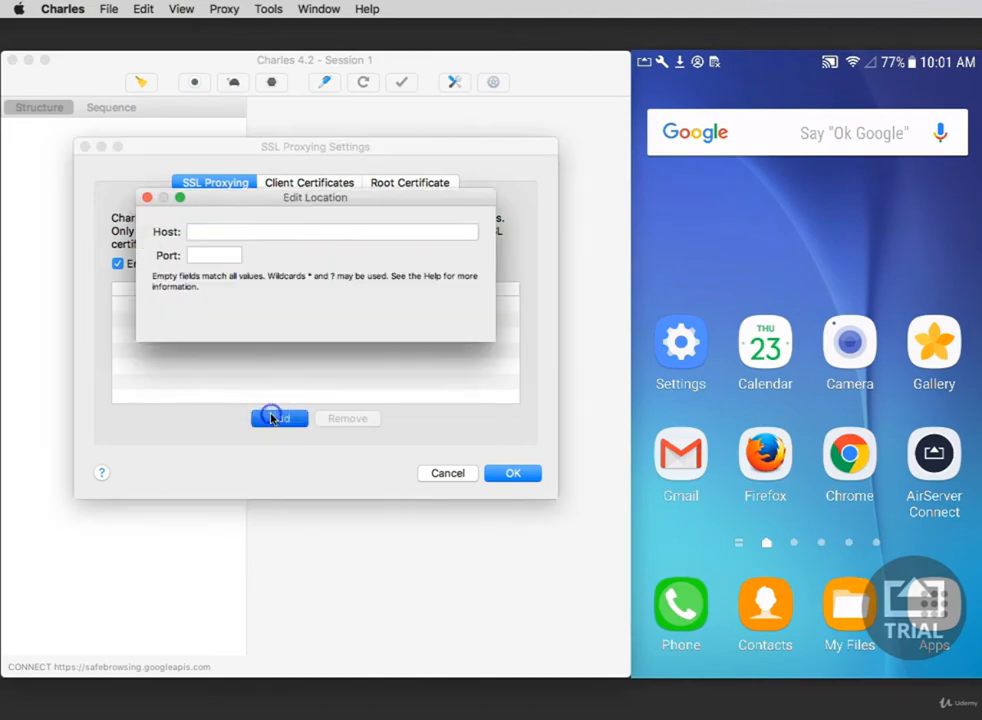
click(280, 418)
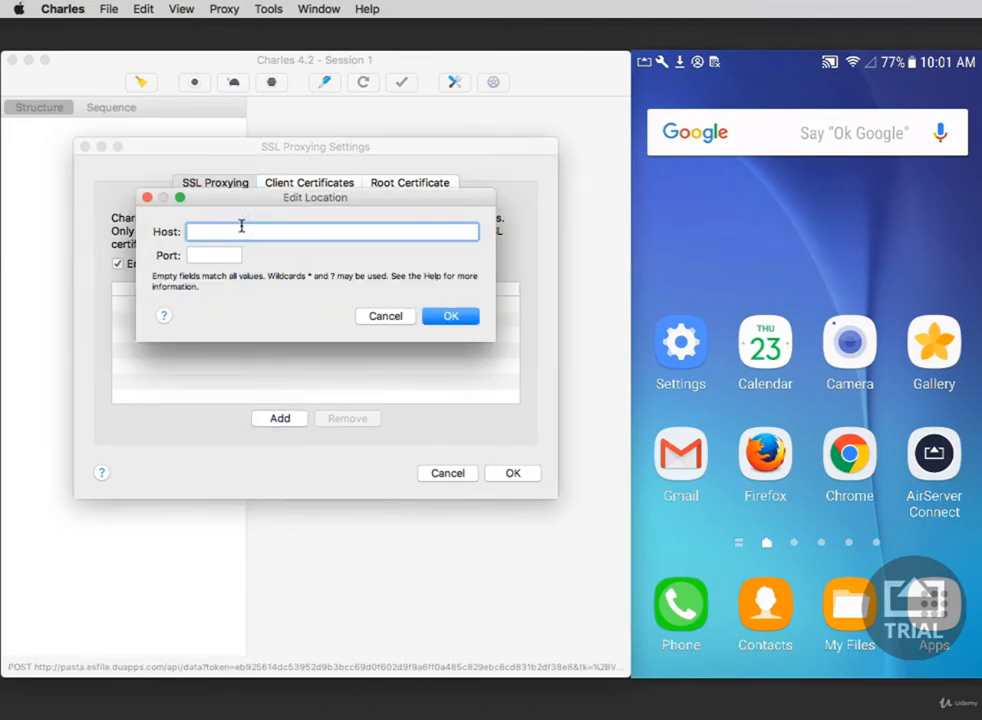
text(*)
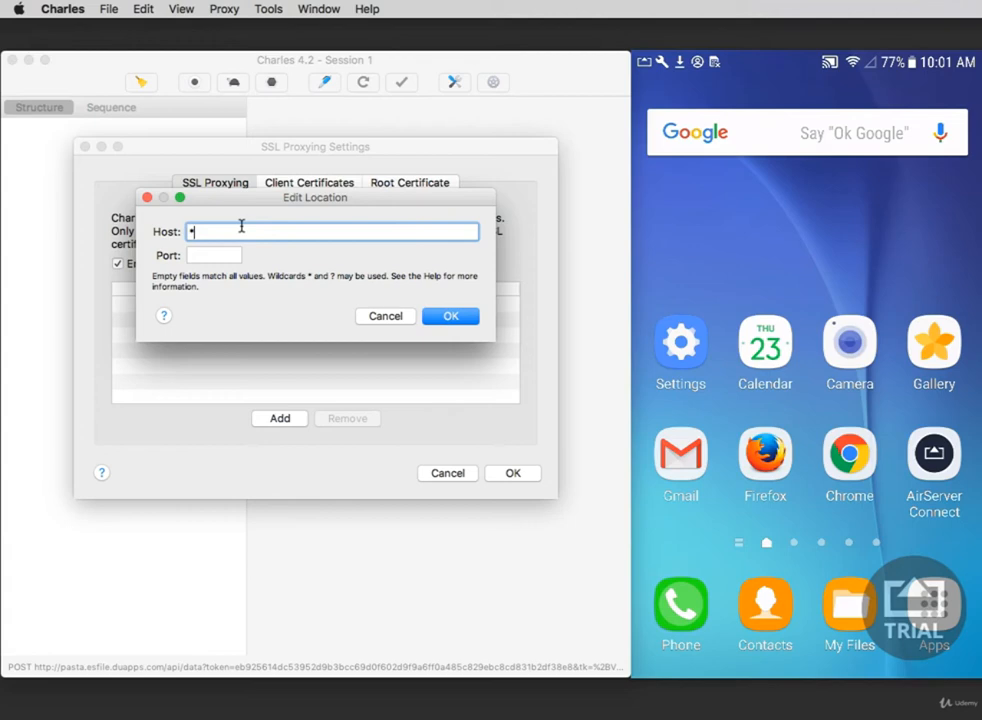
text(utest*)
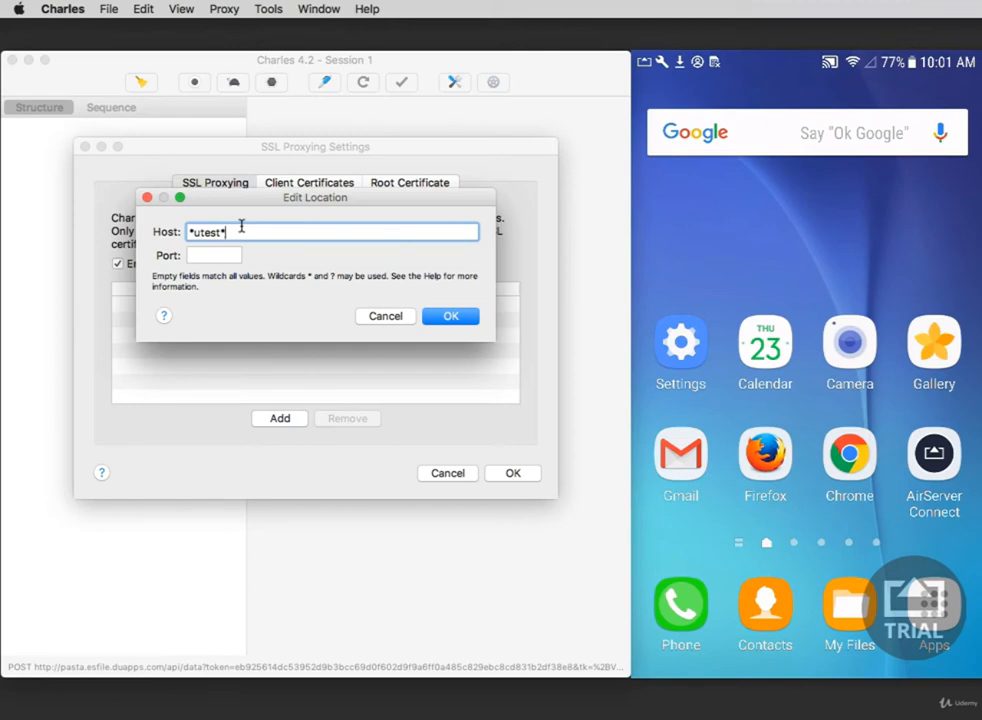
Step: Re-enter the host as *utest* with port 443 and confirm the location and settings
double_click(204, 232)
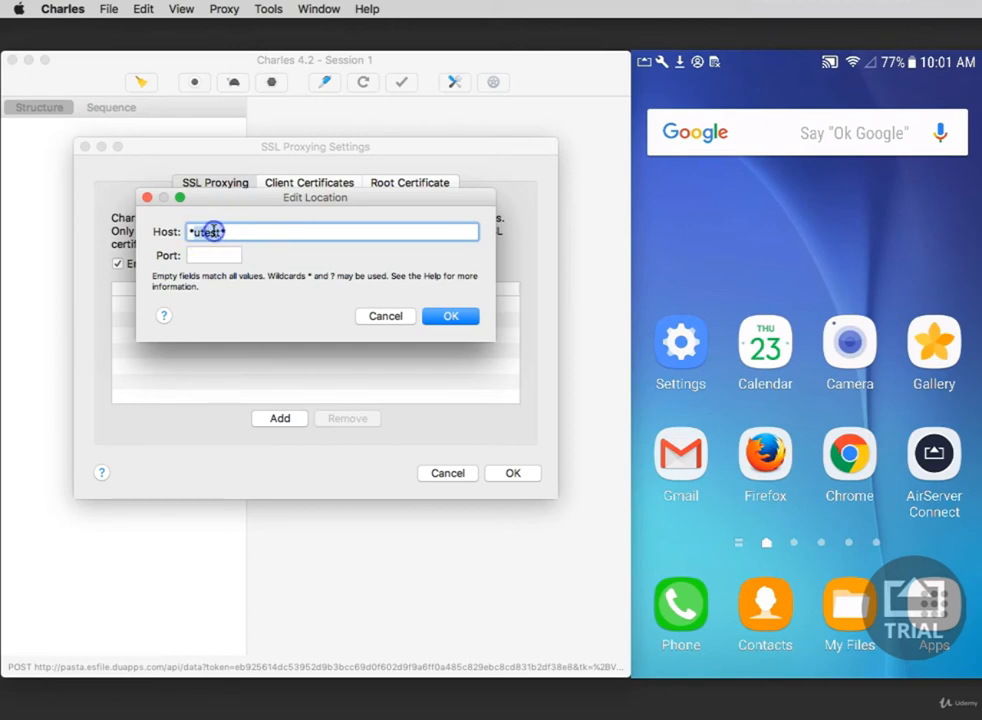
text(*nba*)
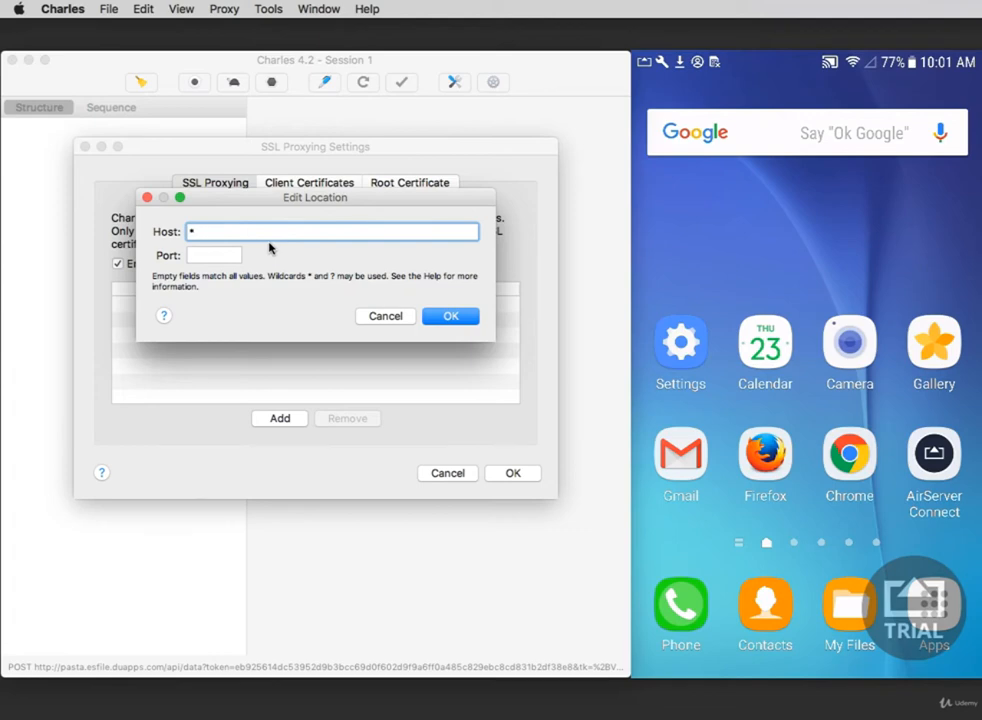
text(utest)
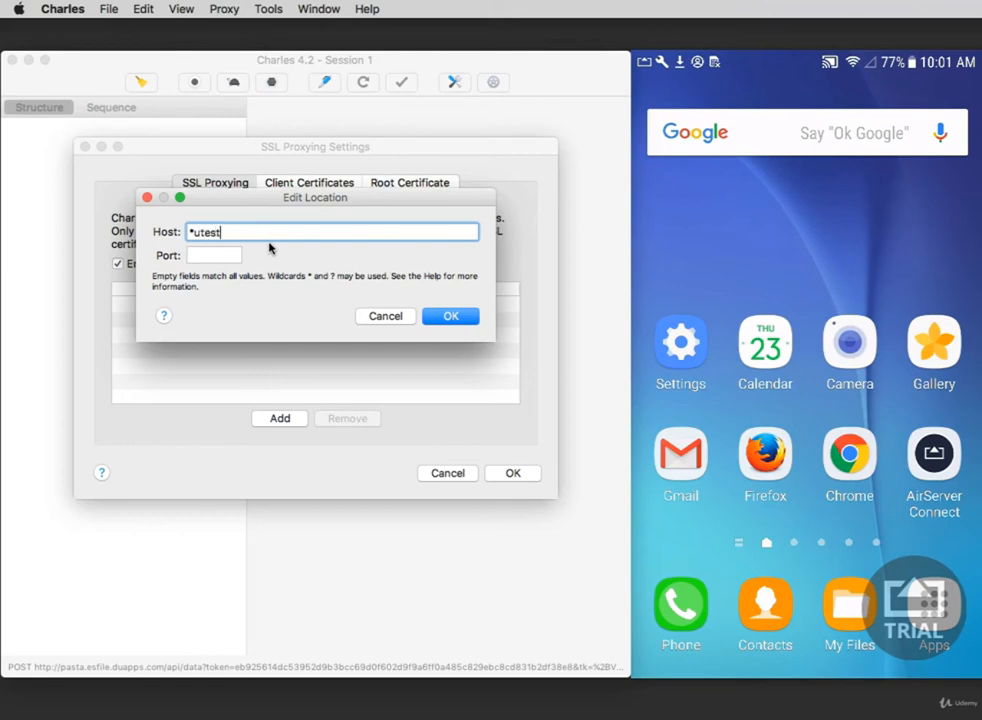
text(*)
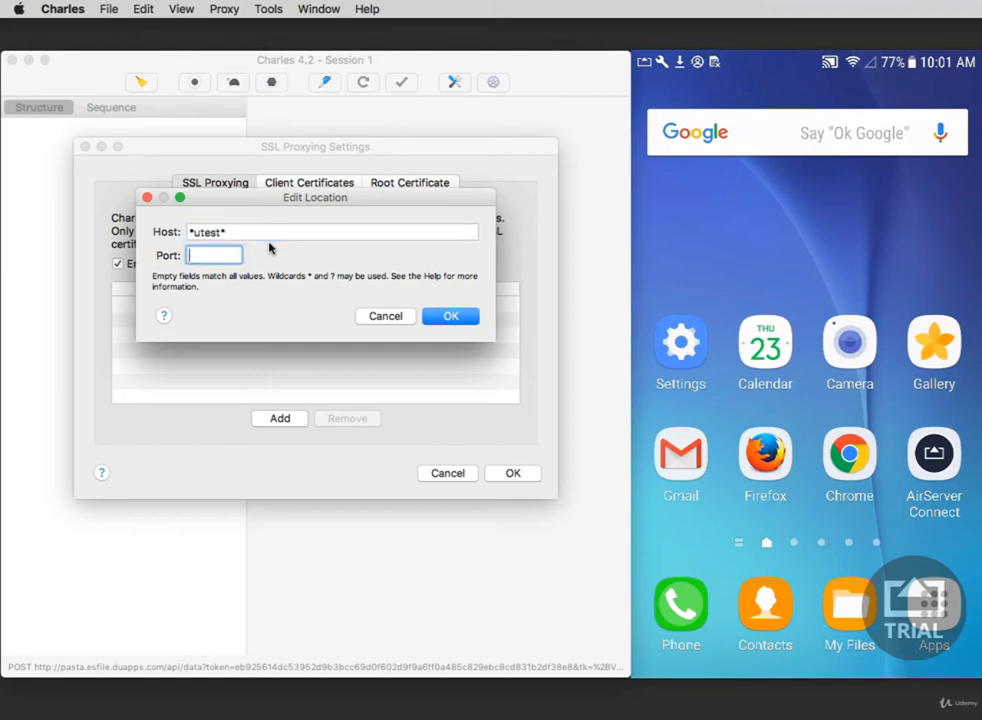
text(443)
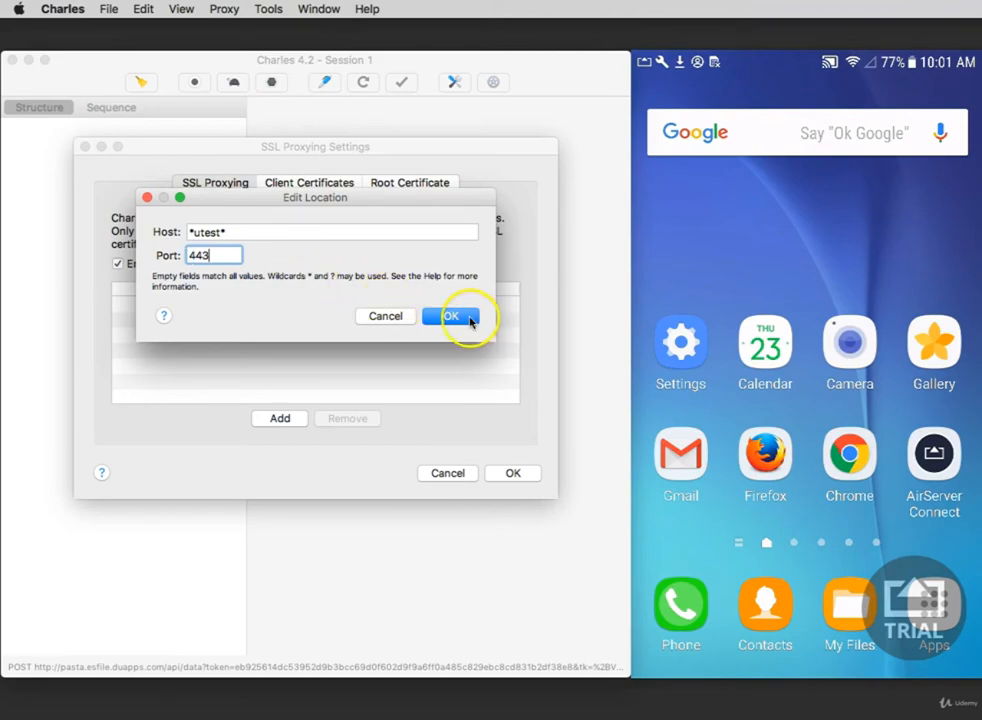
click(452, 316)
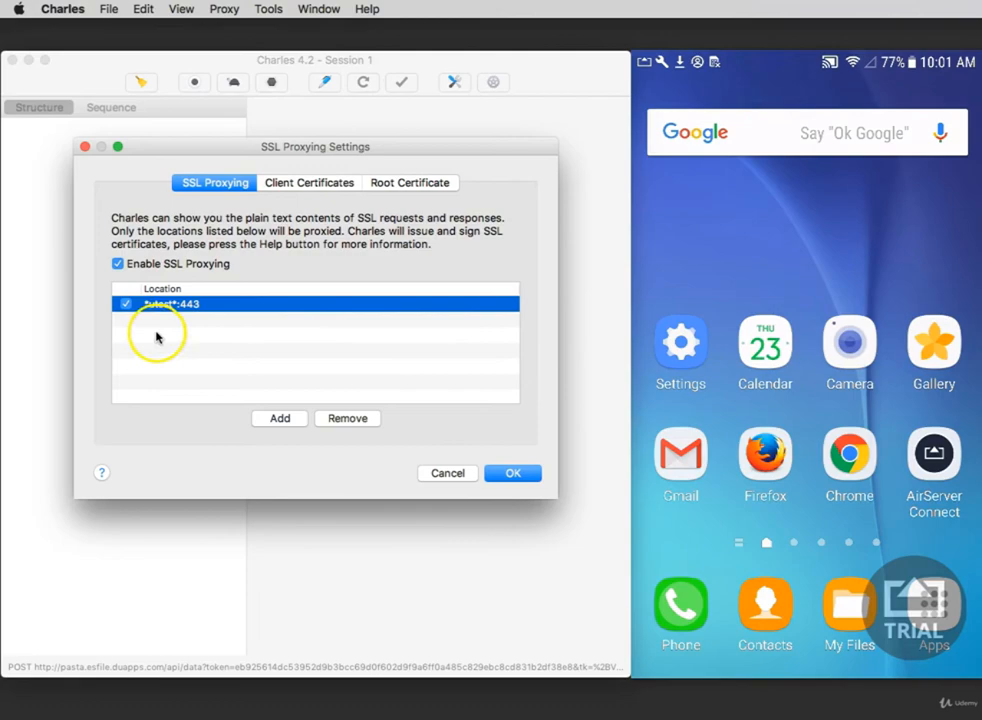
mouse_move(192, 304)
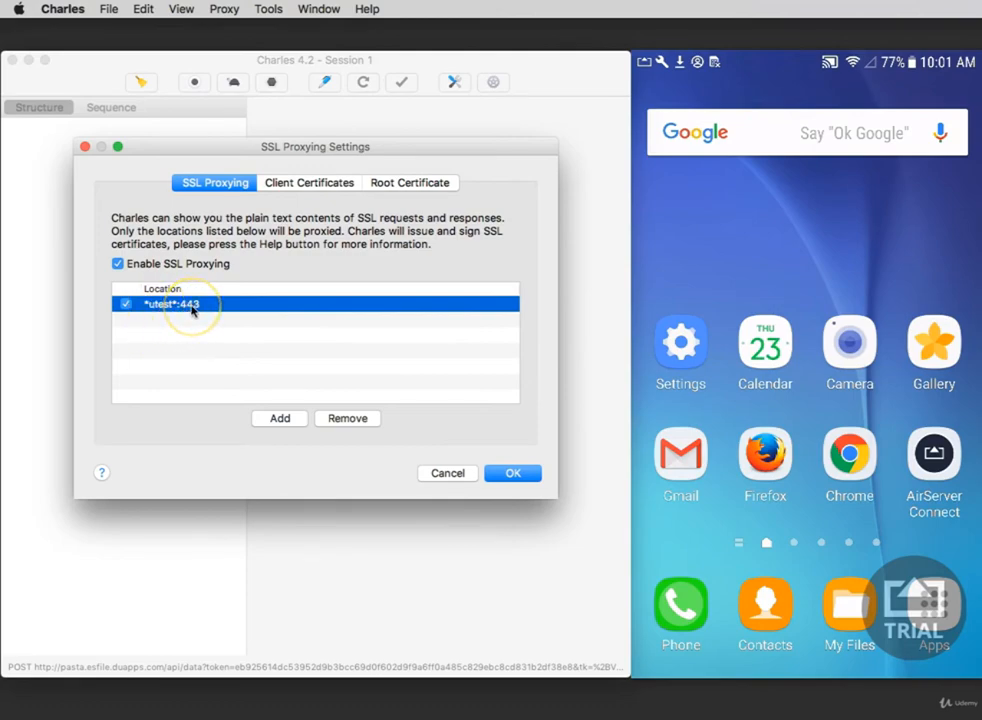
click(512, 472)
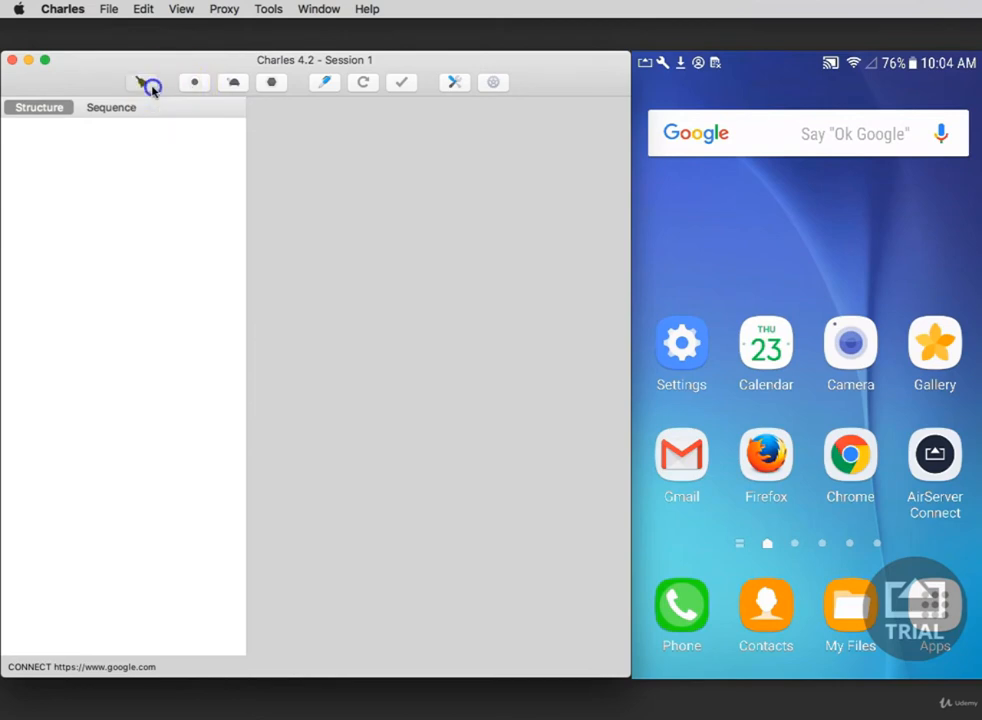
Step: Clear the previous session and start recording traffic
click(140, 82)
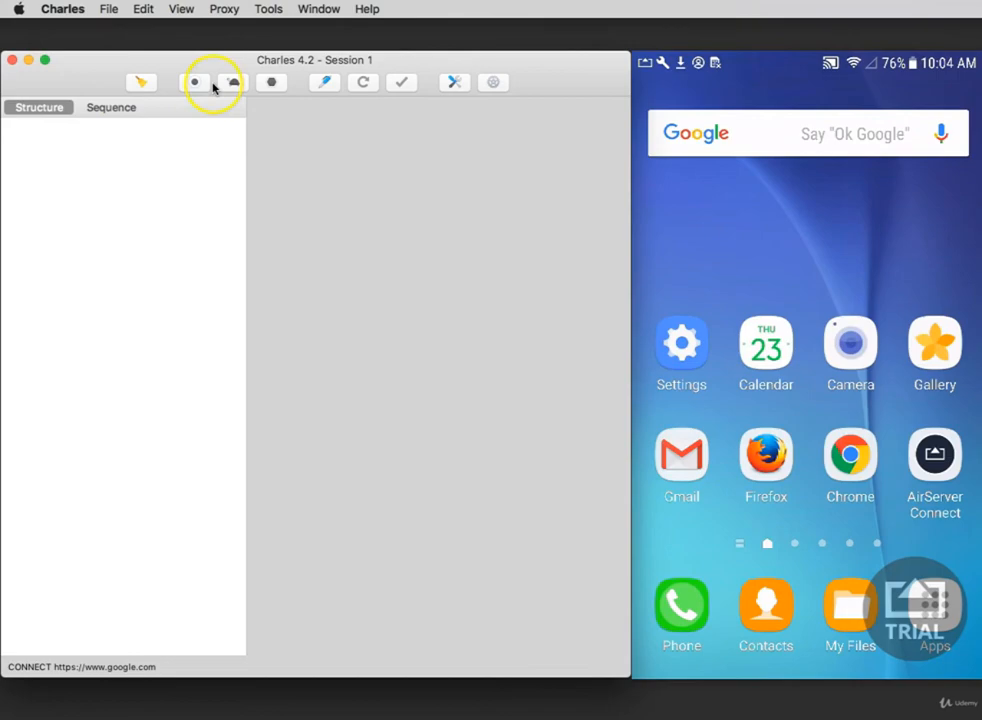
mouse_move(194, 82)
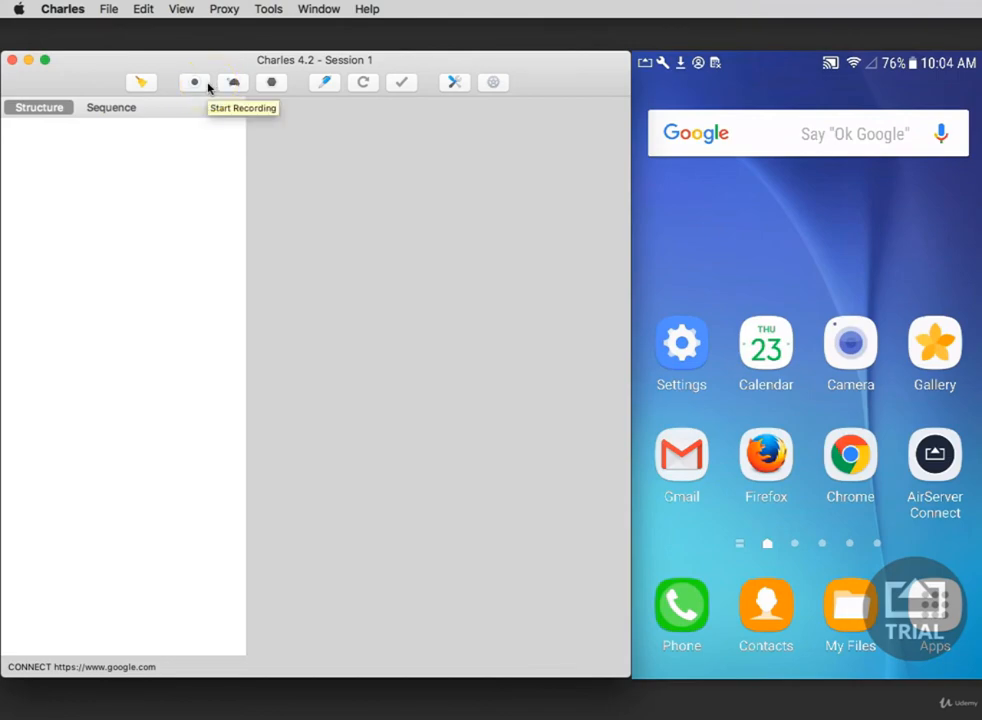
click(194, 82)
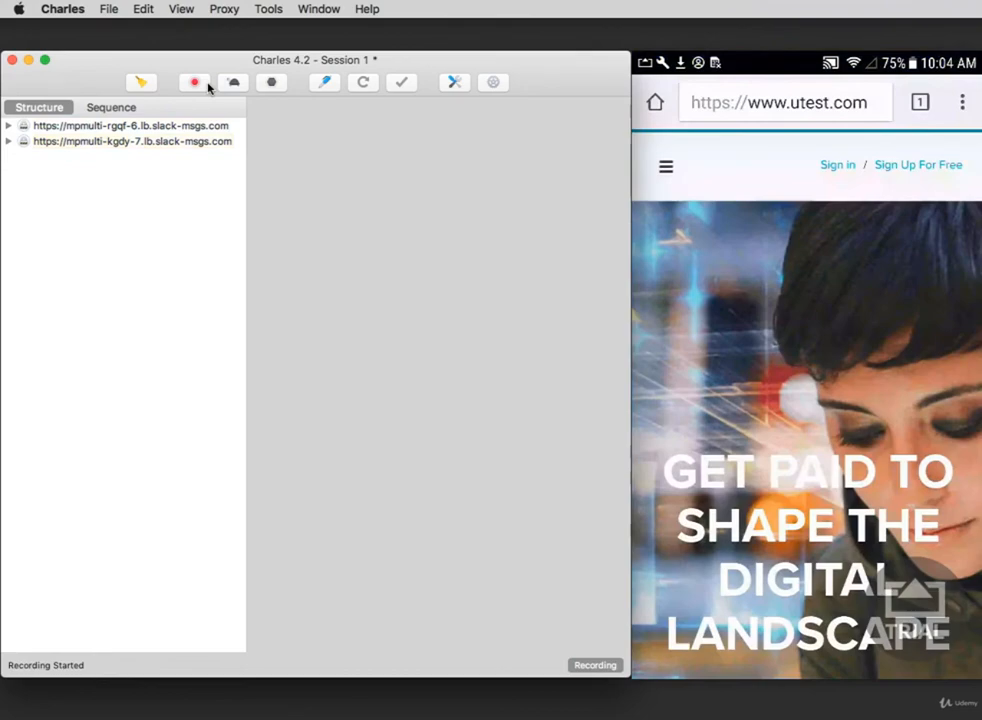
Step: Stop recording the utest.com capture and bring up File > Save Session
click(784, 100)
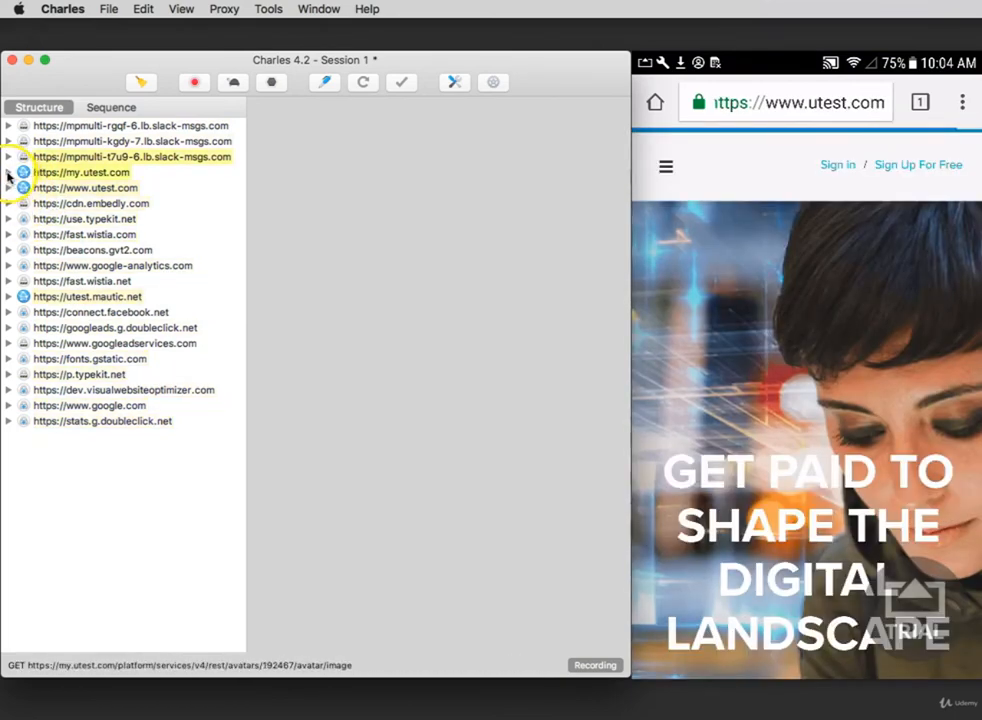
click(8, 172)
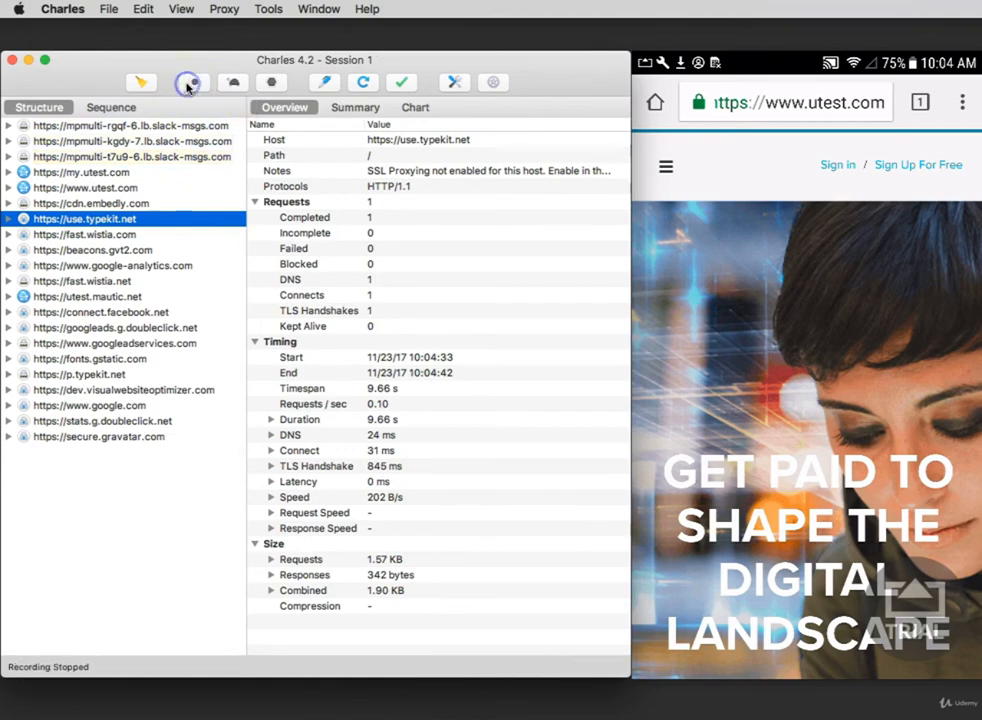
click(108, 8)
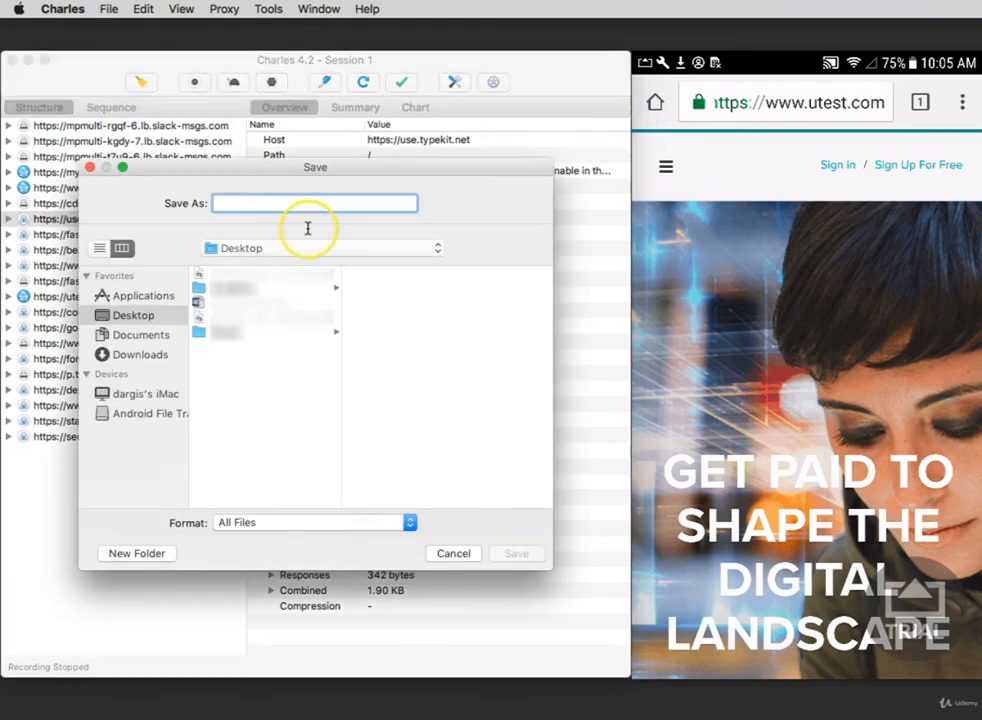
Step: Name the saved session file 'uTest log'
text(u)
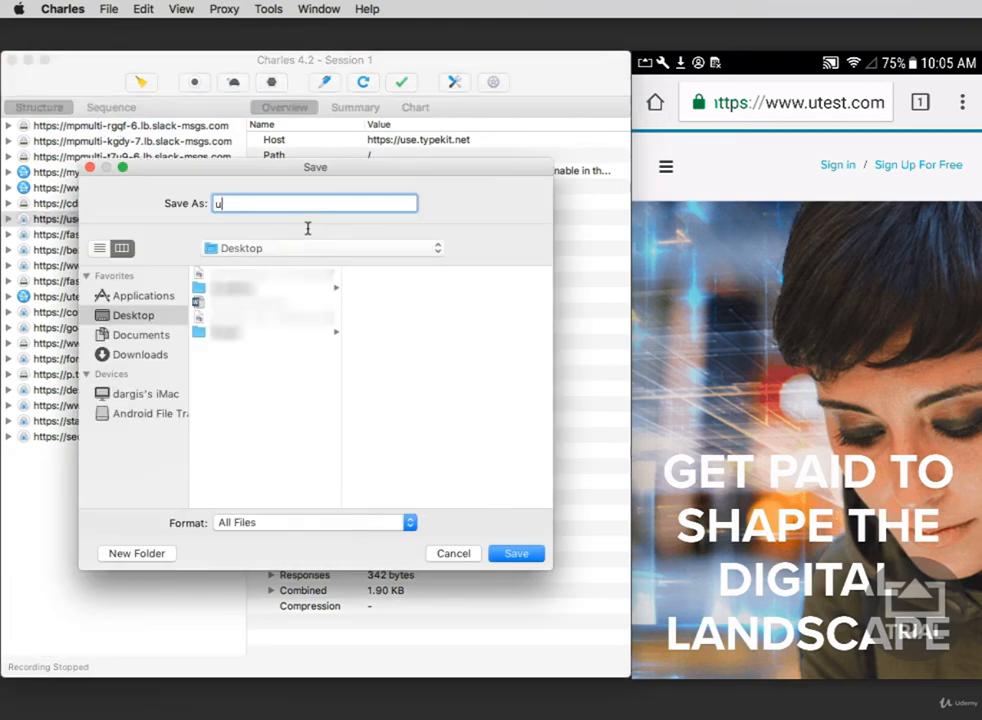
text(Test log)
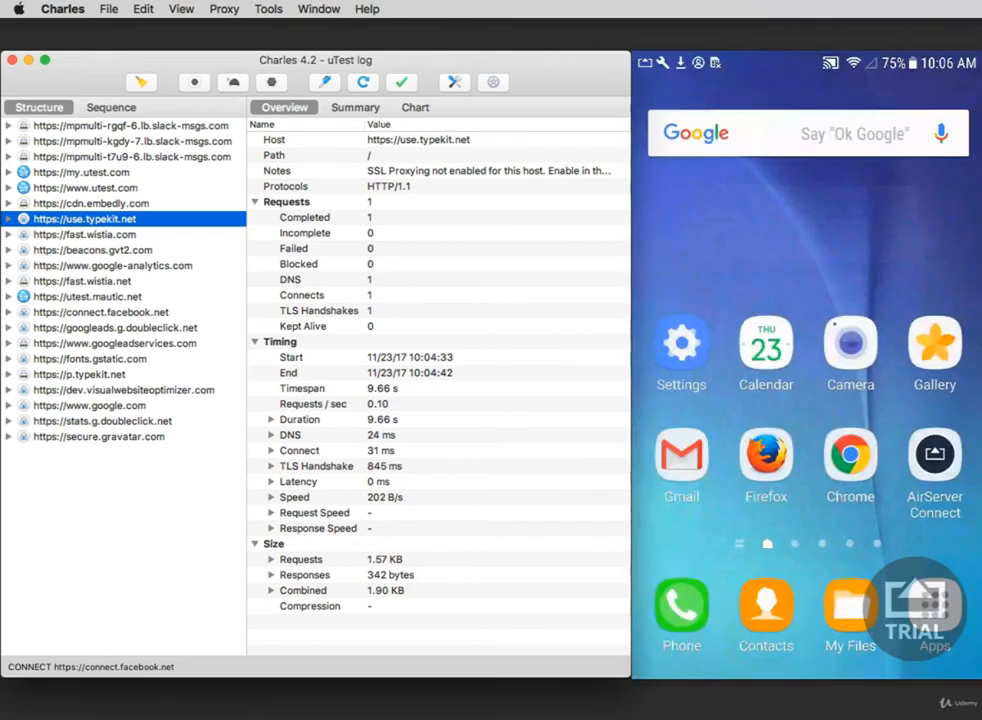
Step: Navigate from Settings through Lock screen and security to the Other security settings page
click(680, 344)
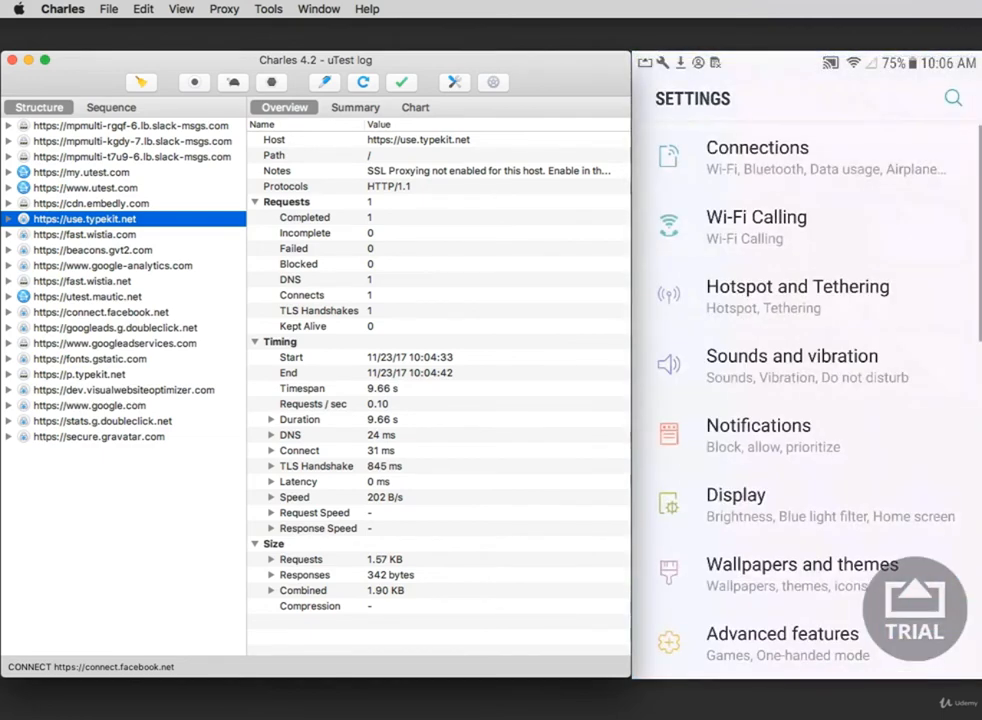
scroll(down, 3)
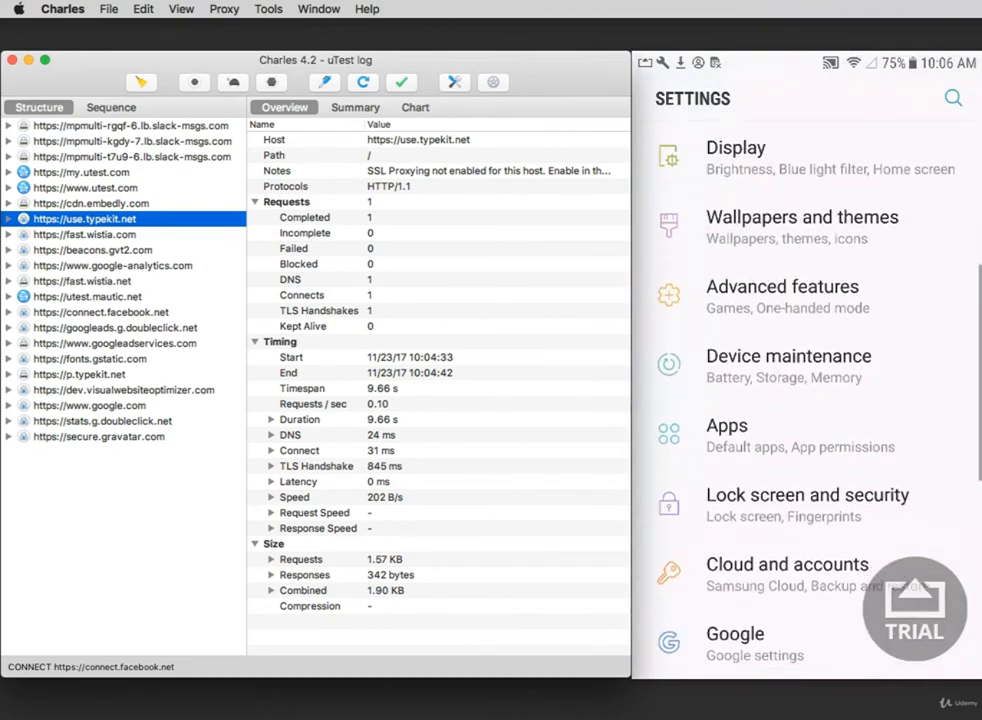
scroll(down, 3)
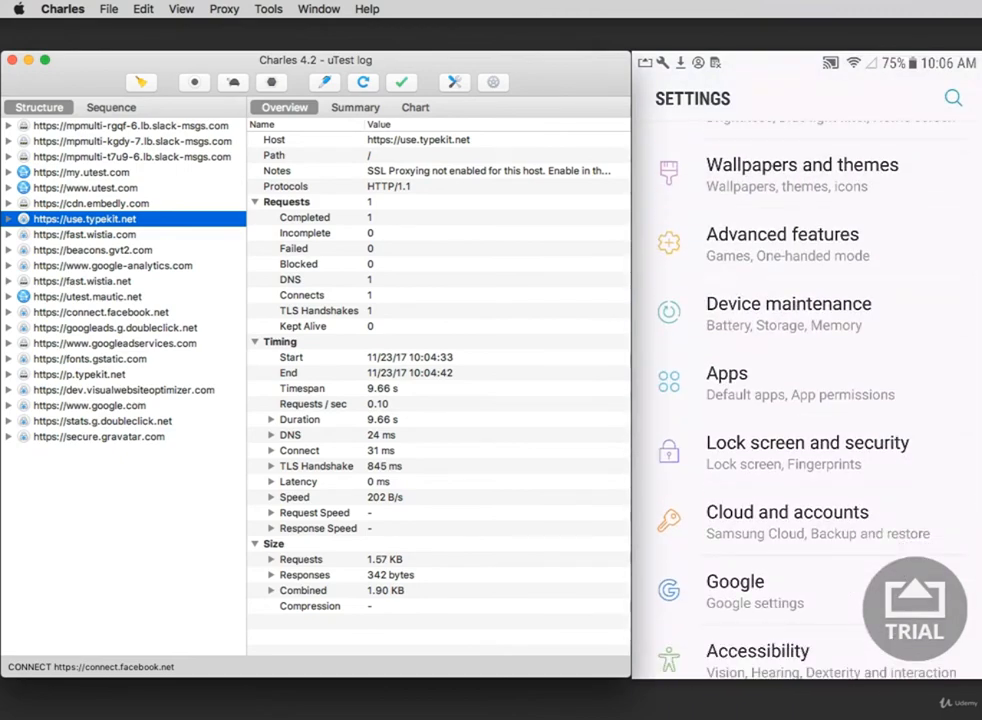
scroll(down, 3)
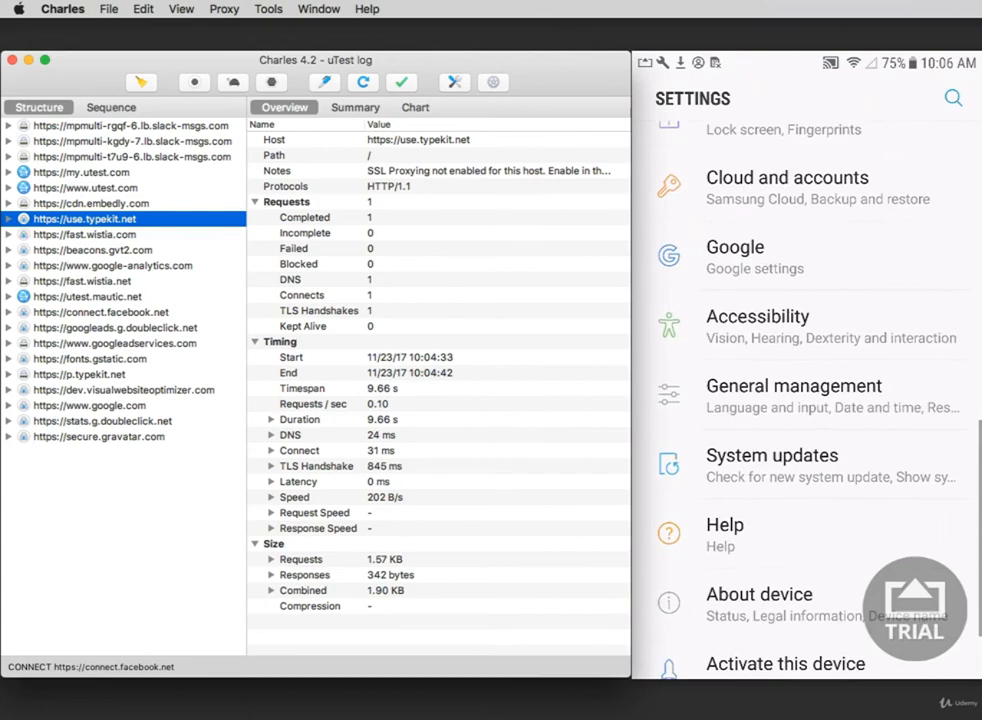
scroll(up, 3)
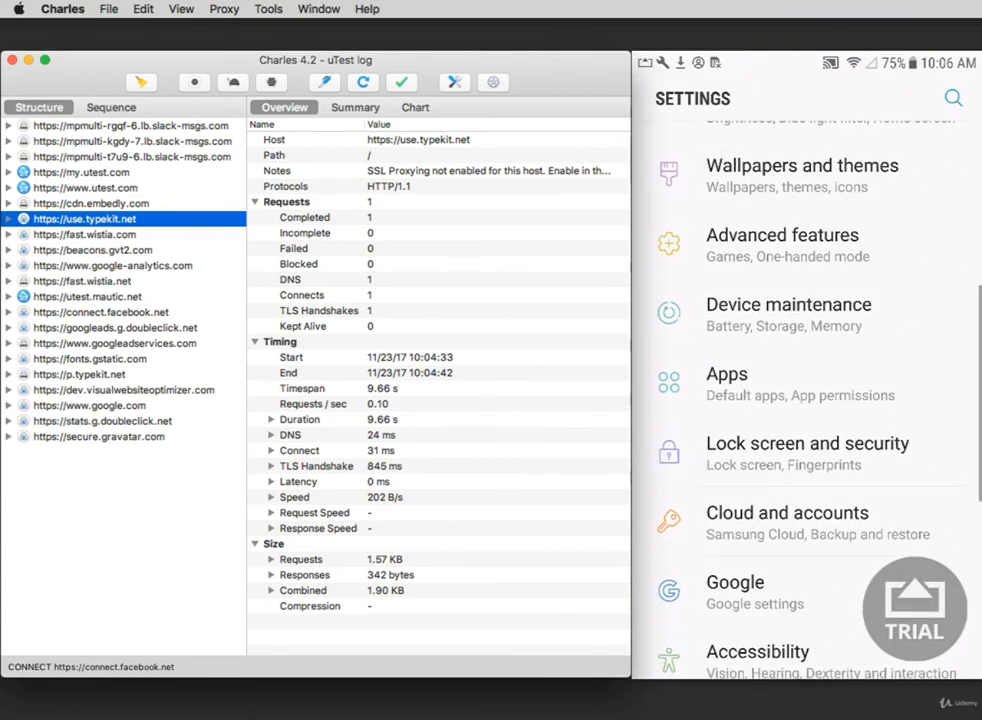
click(808, 454)
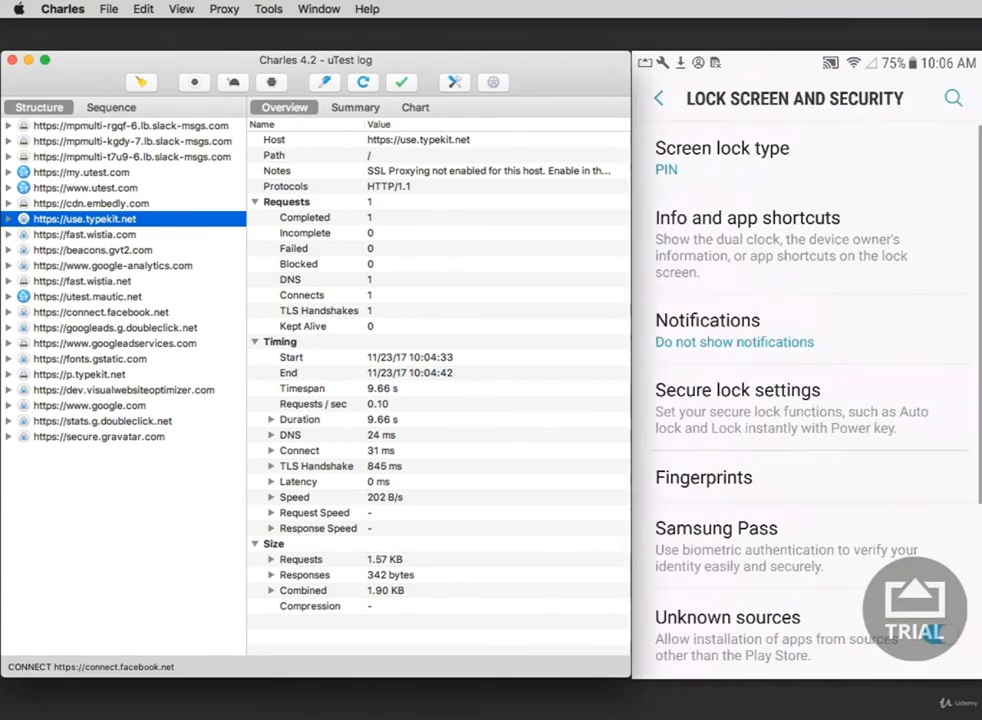
scroll(down, 3)
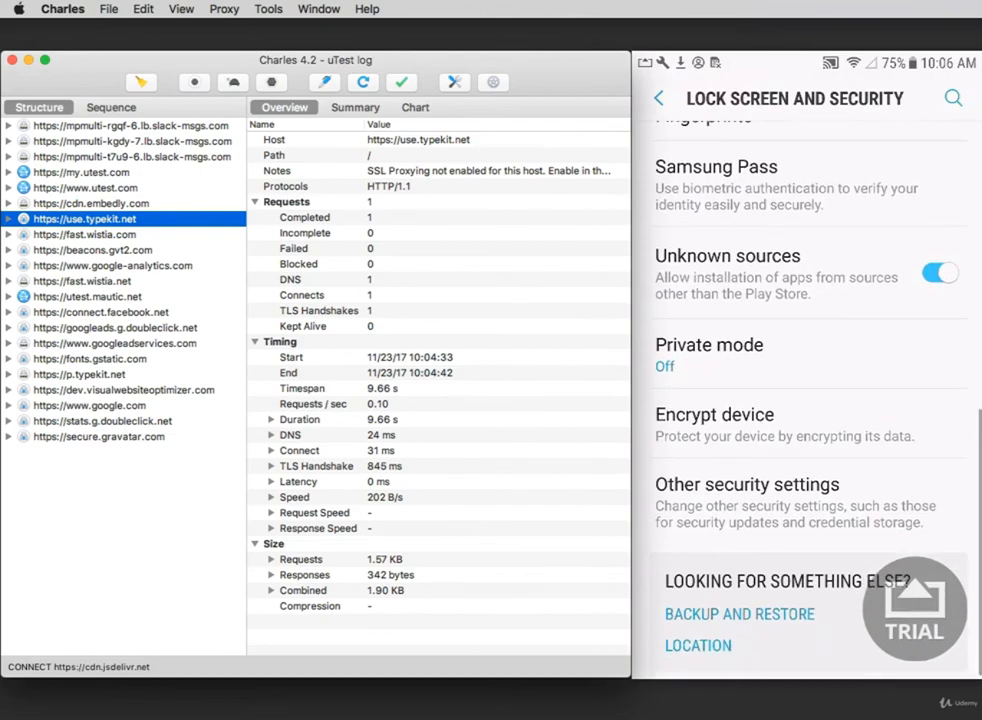
click(748, 484)
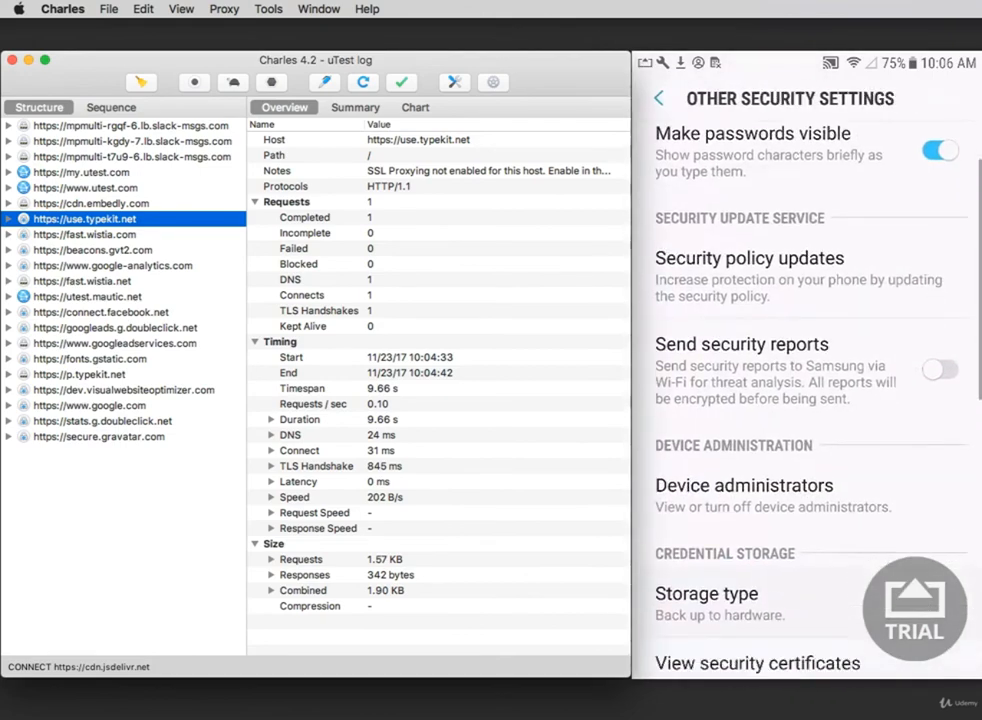
Step: Delete the Charles proxy user CA certificate from the installed certificates and return to security settings
click(756, 664)
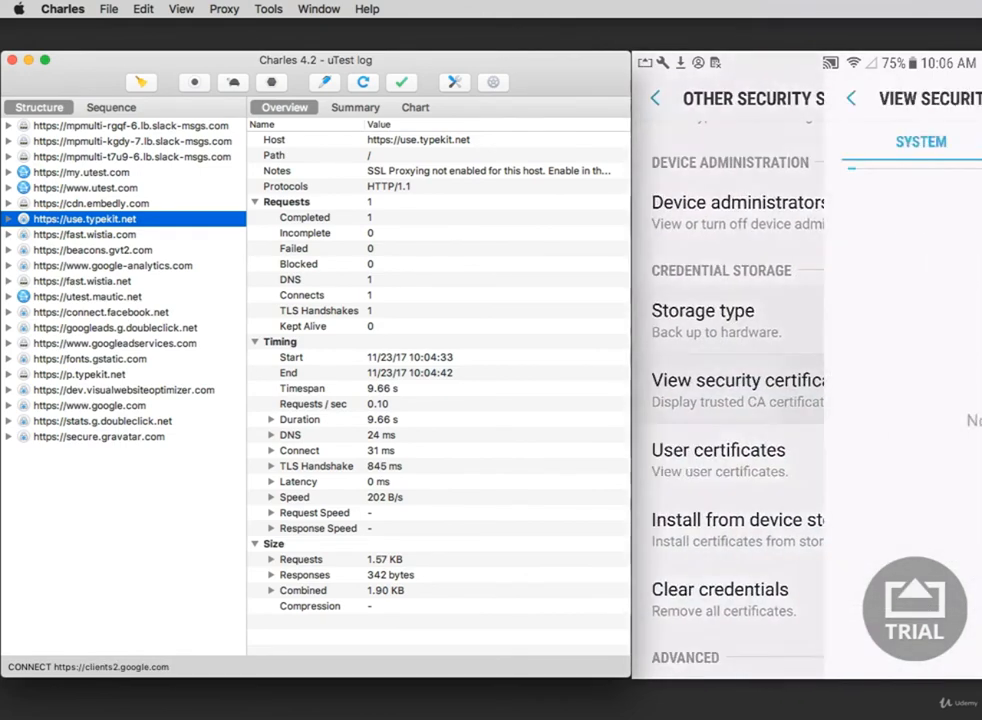
click(888, 140)
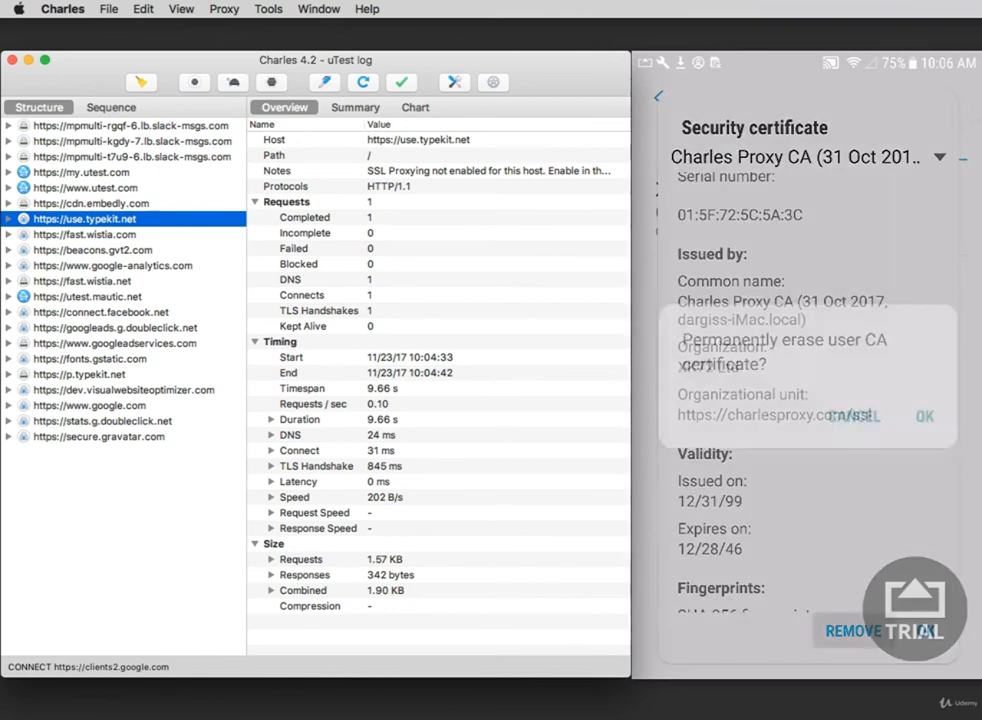
click(924, 416)
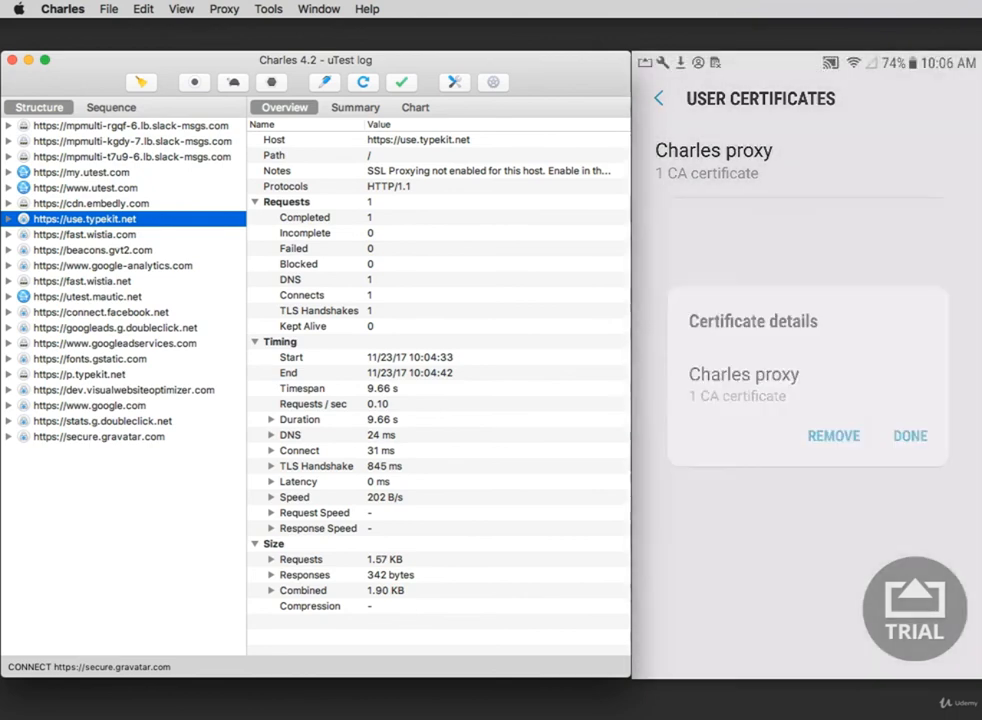
click(832, 436)
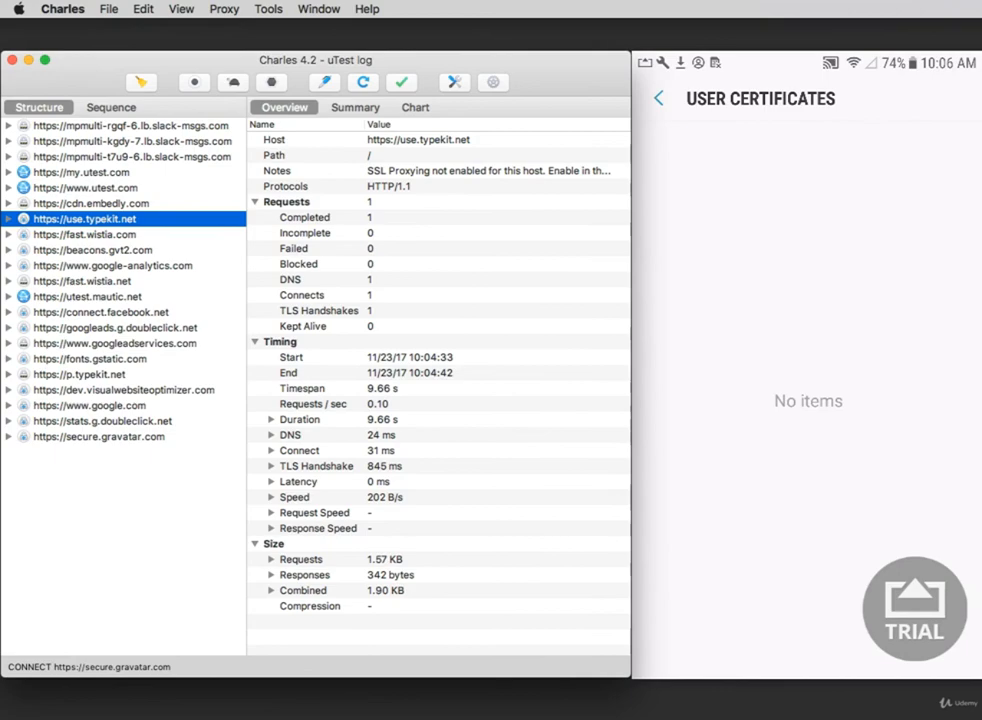
click(658, 98)
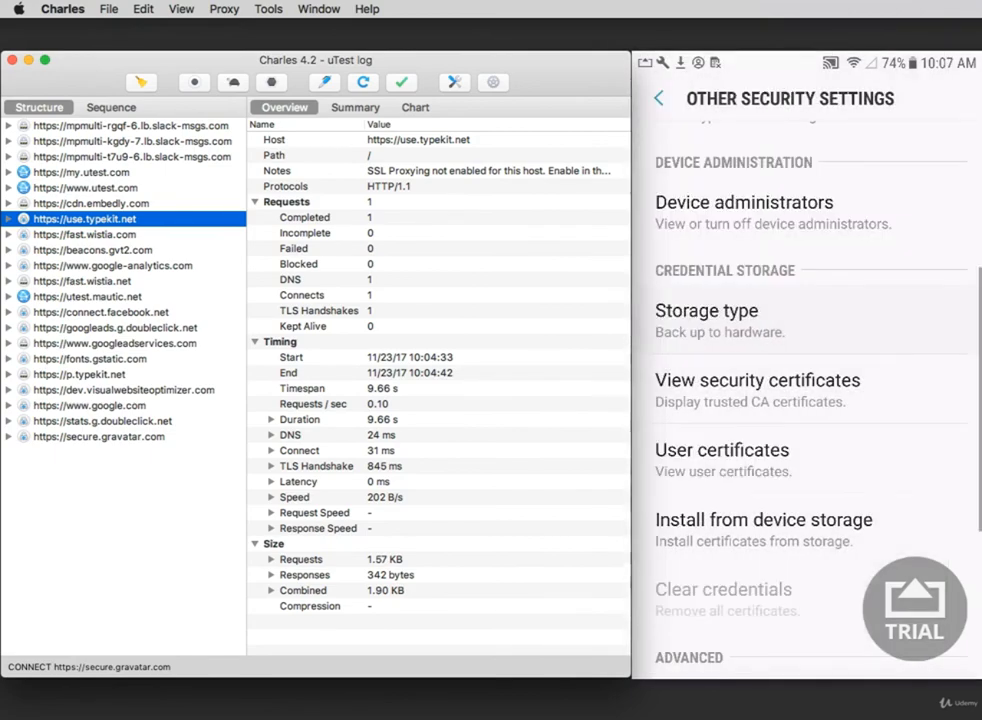
Step: Change the TC8715D0C-5G Wi-Fi network's proxy from manual 192.168.0.10:8888 back to None
click(658, 96)
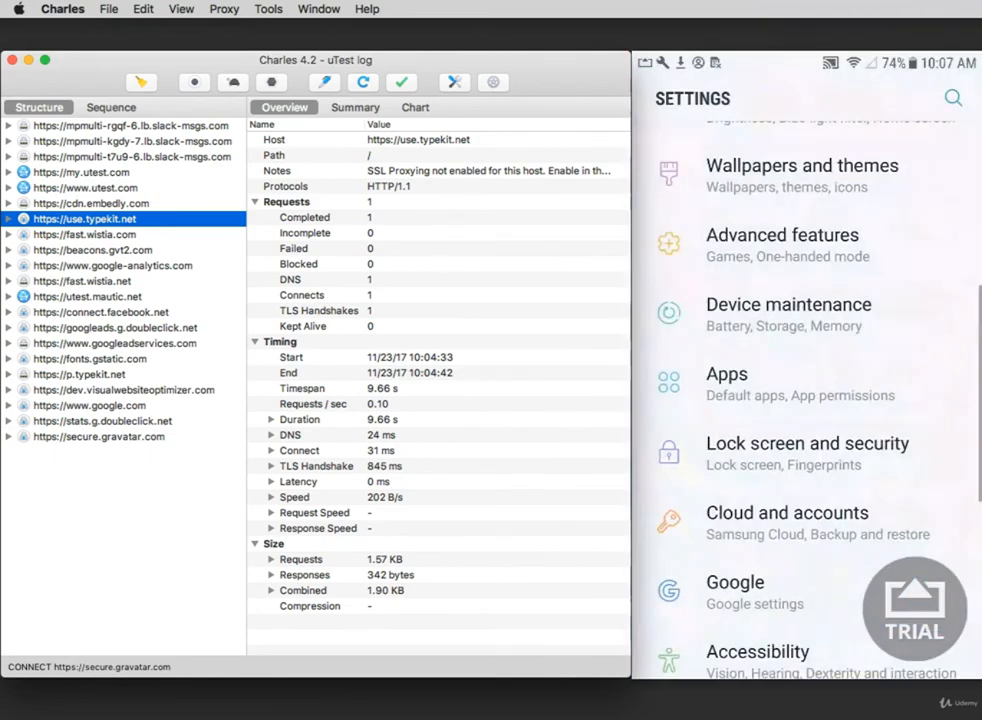
scroll(up, 3)
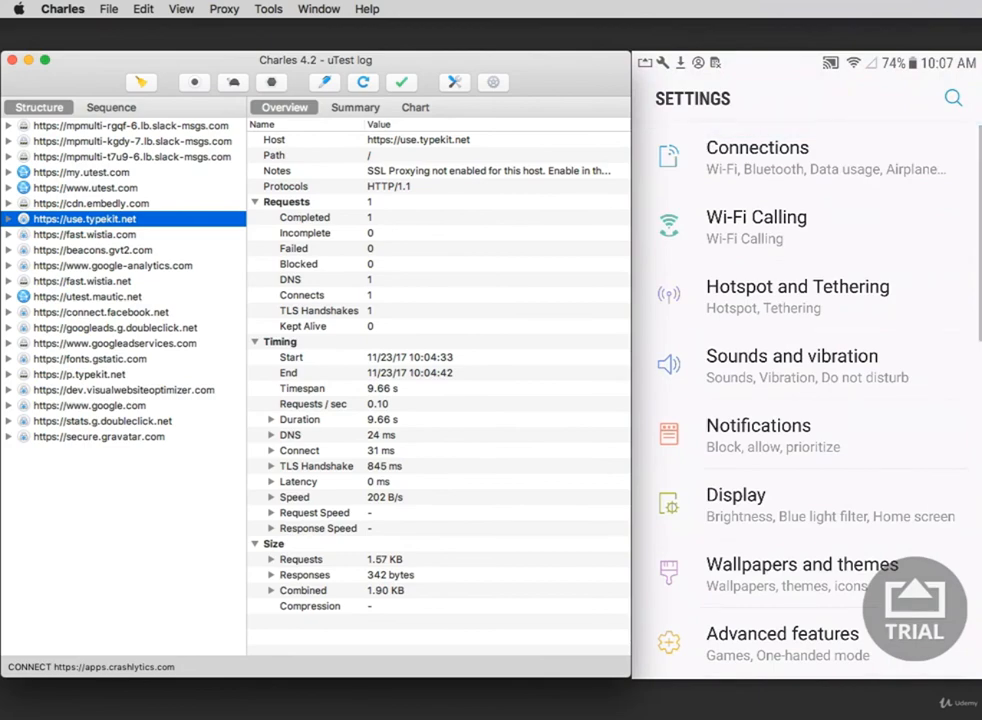
click(756, 156)
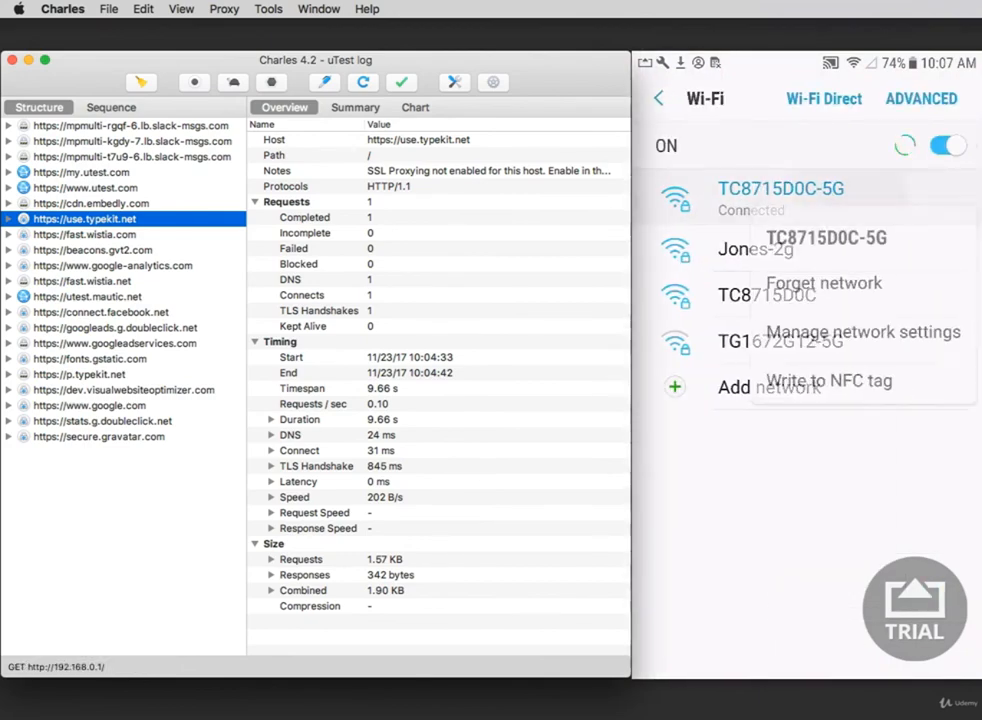
click(862, 332)
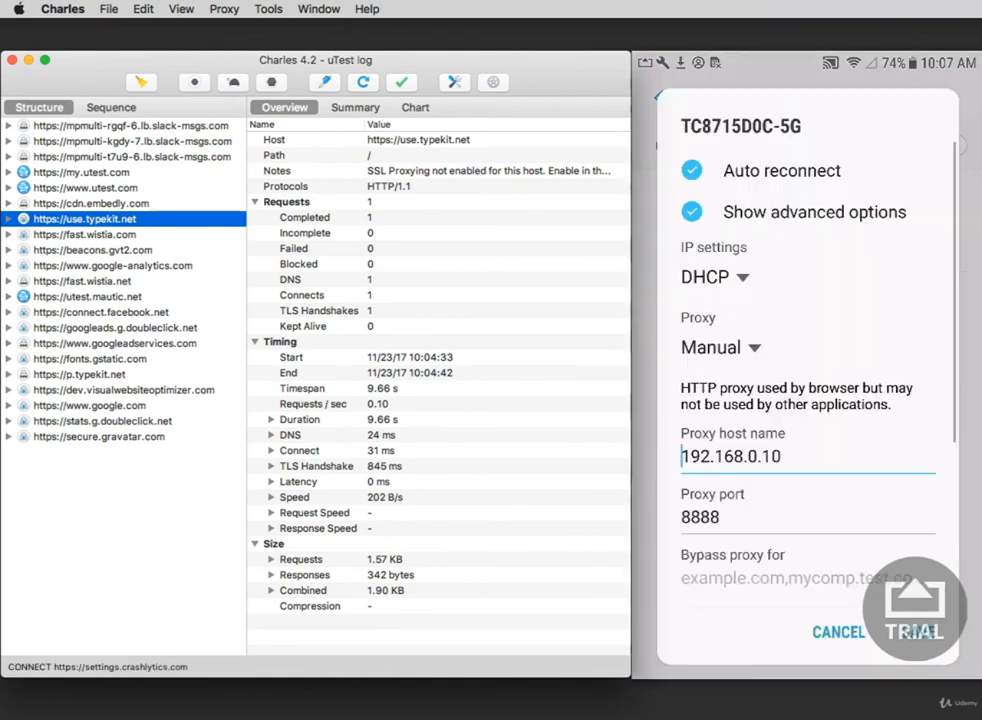
click(712, 348)
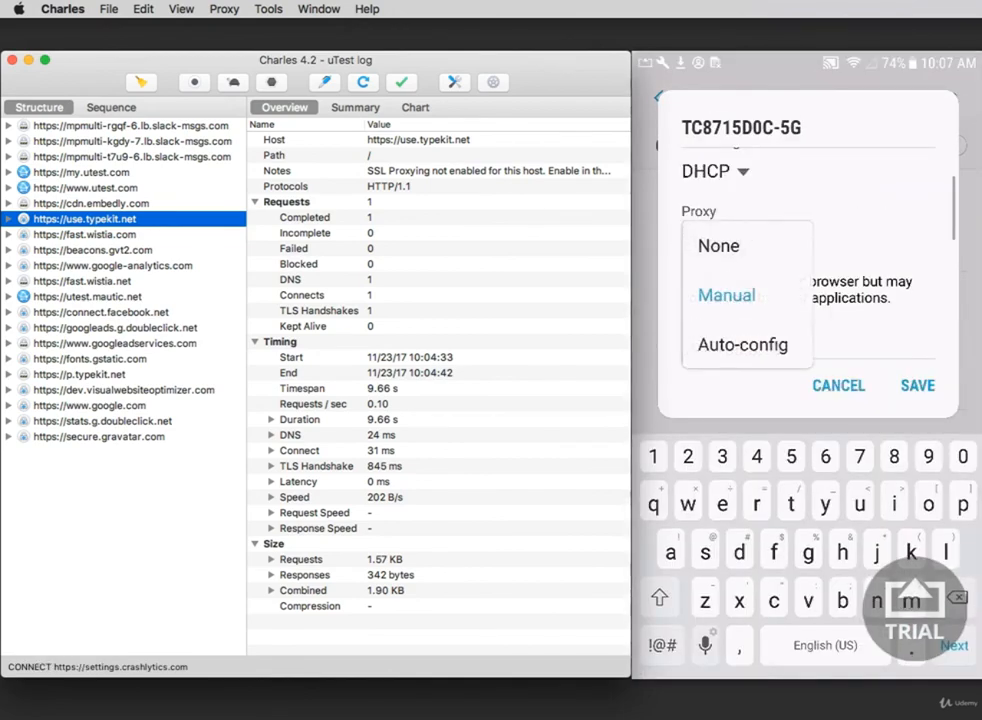
click(718, 244)
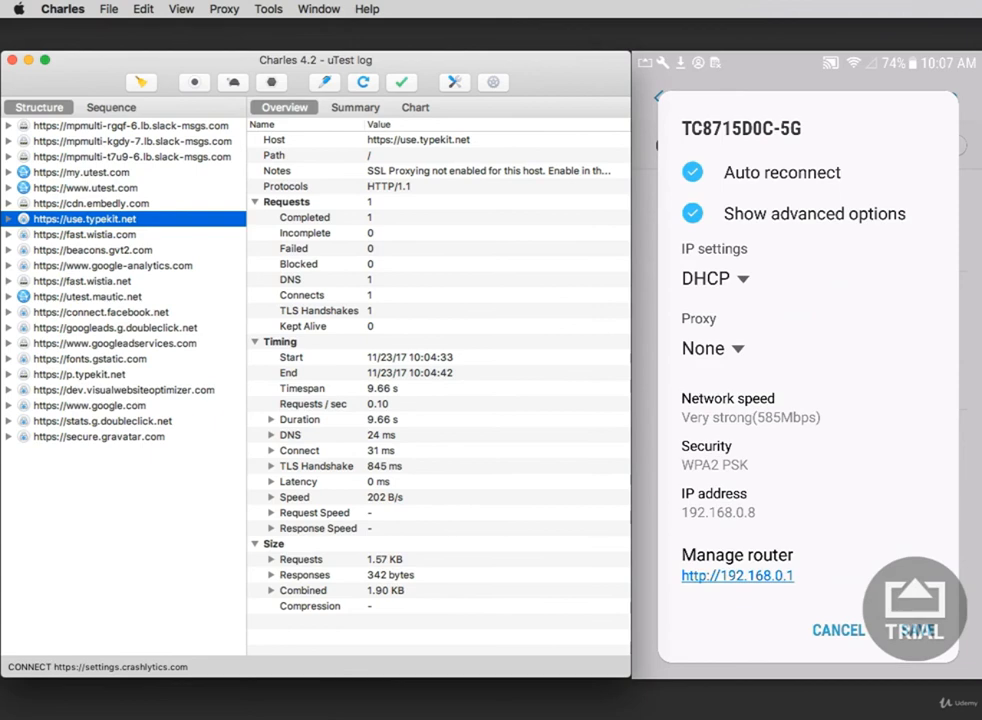